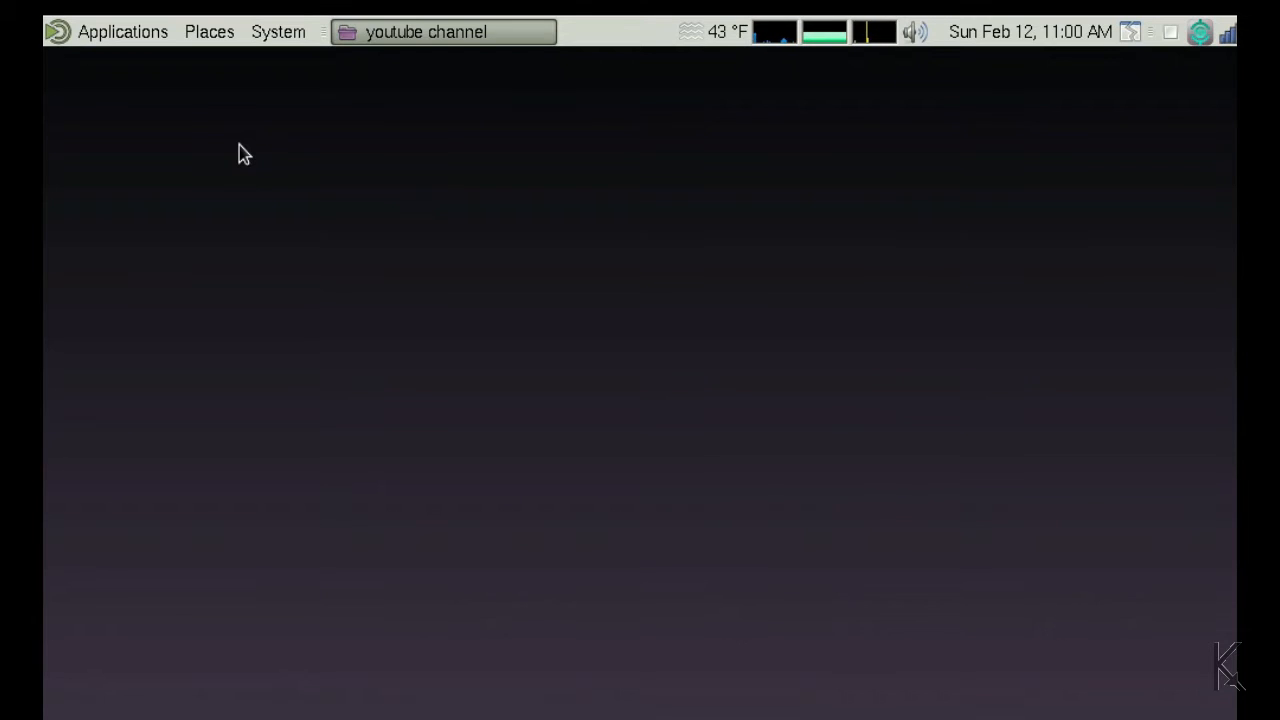
pyautogui.moveTo(204, 128)
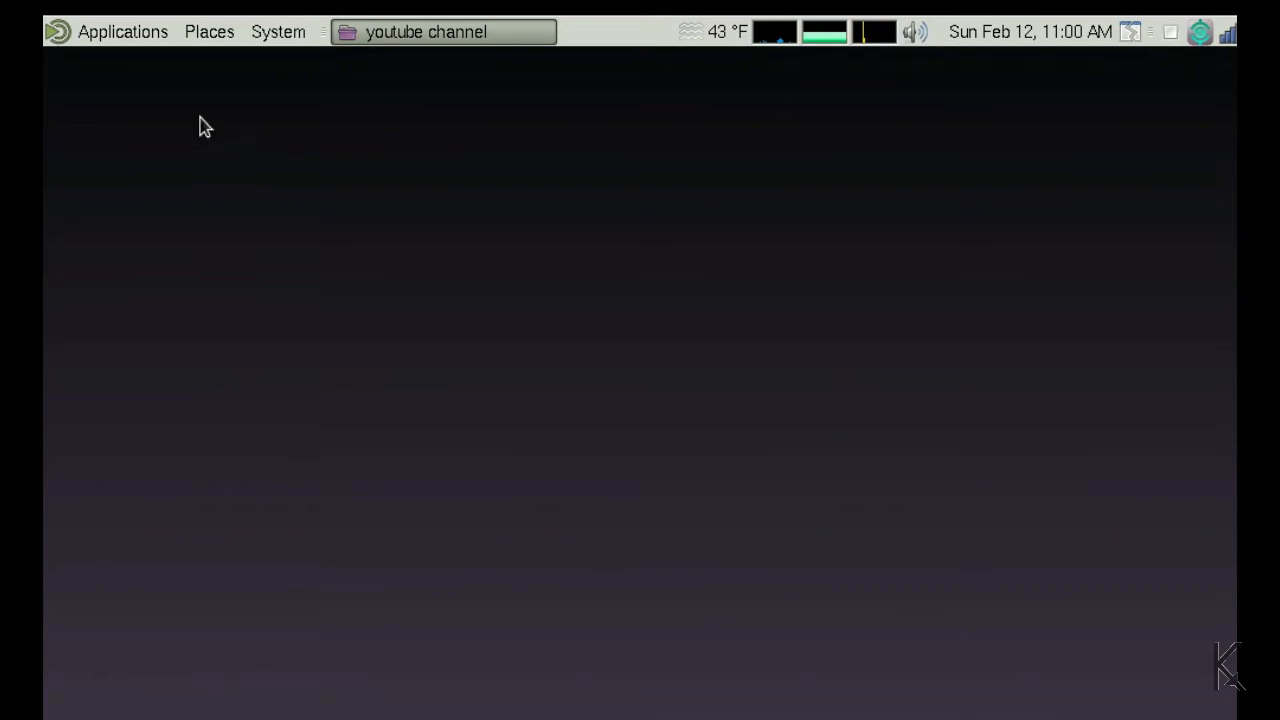
# Open the Home folder in a Caja file manager window from the Places menu
pyautogui.click(208, 32)
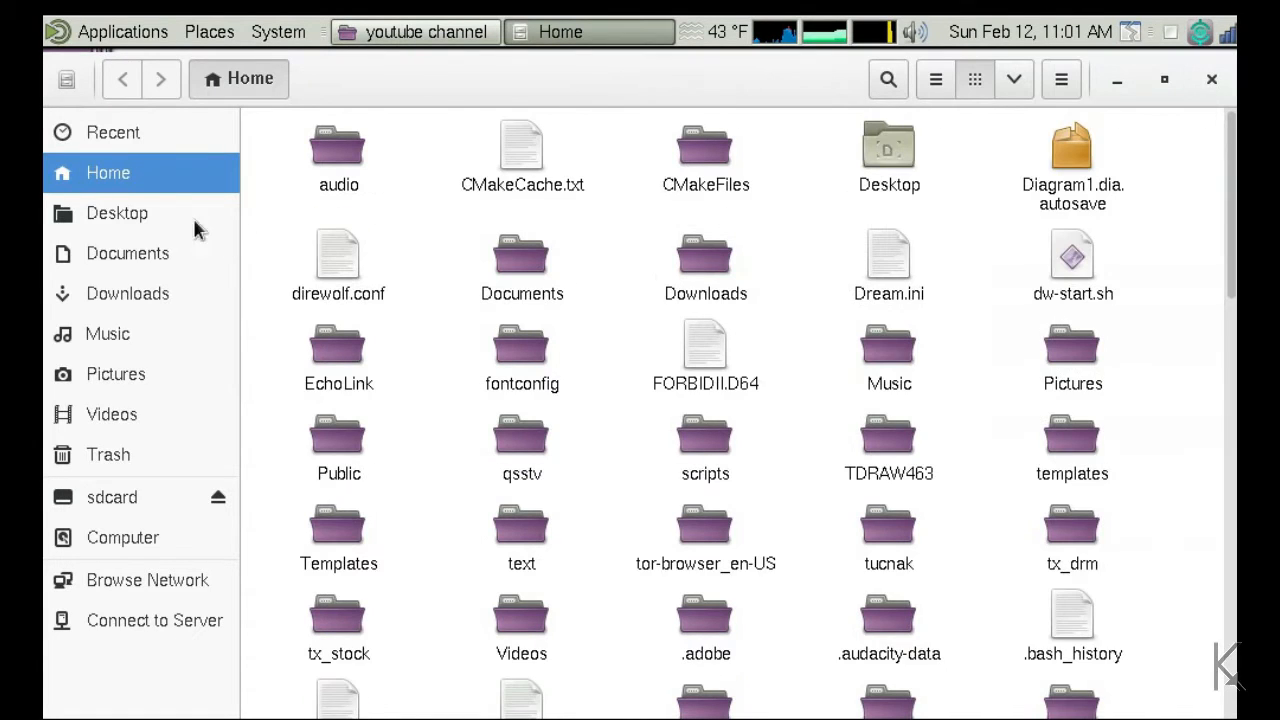
# Show the computer's root filesystem as a detailed list with sizes, types and dates
pyautogui.click(124, 536)
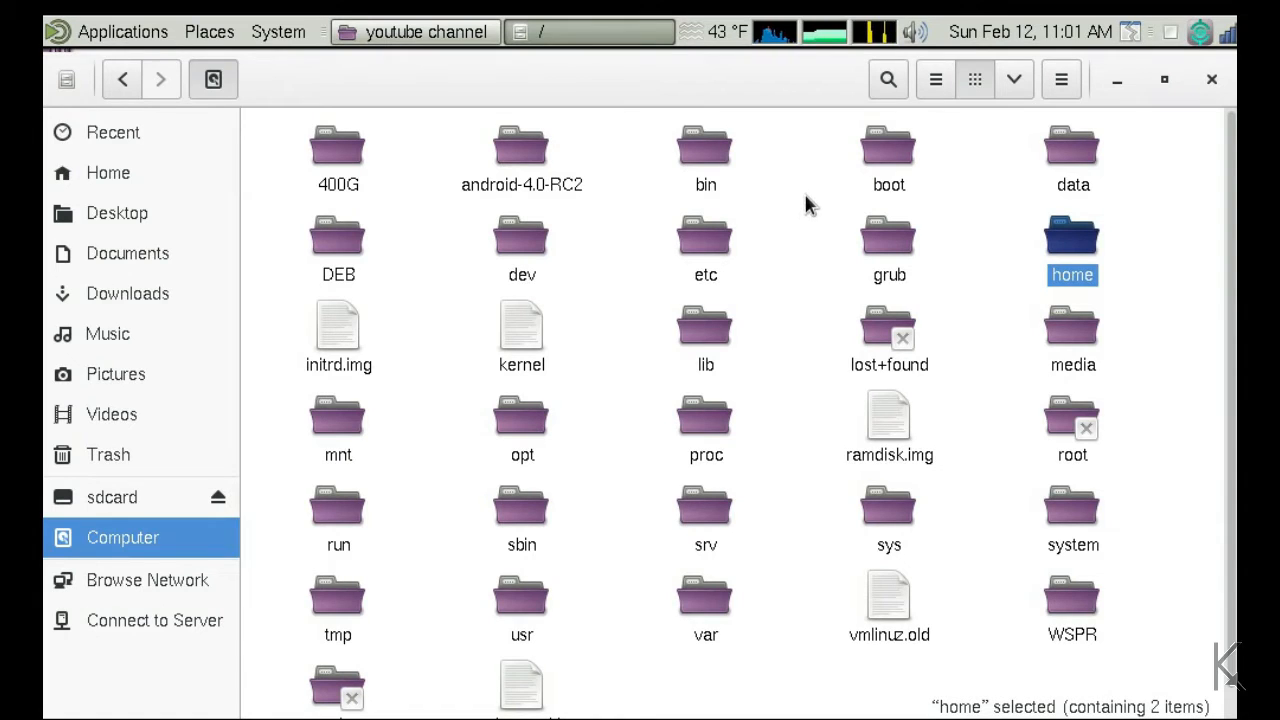
pyautogui.moveTo(978, 104)
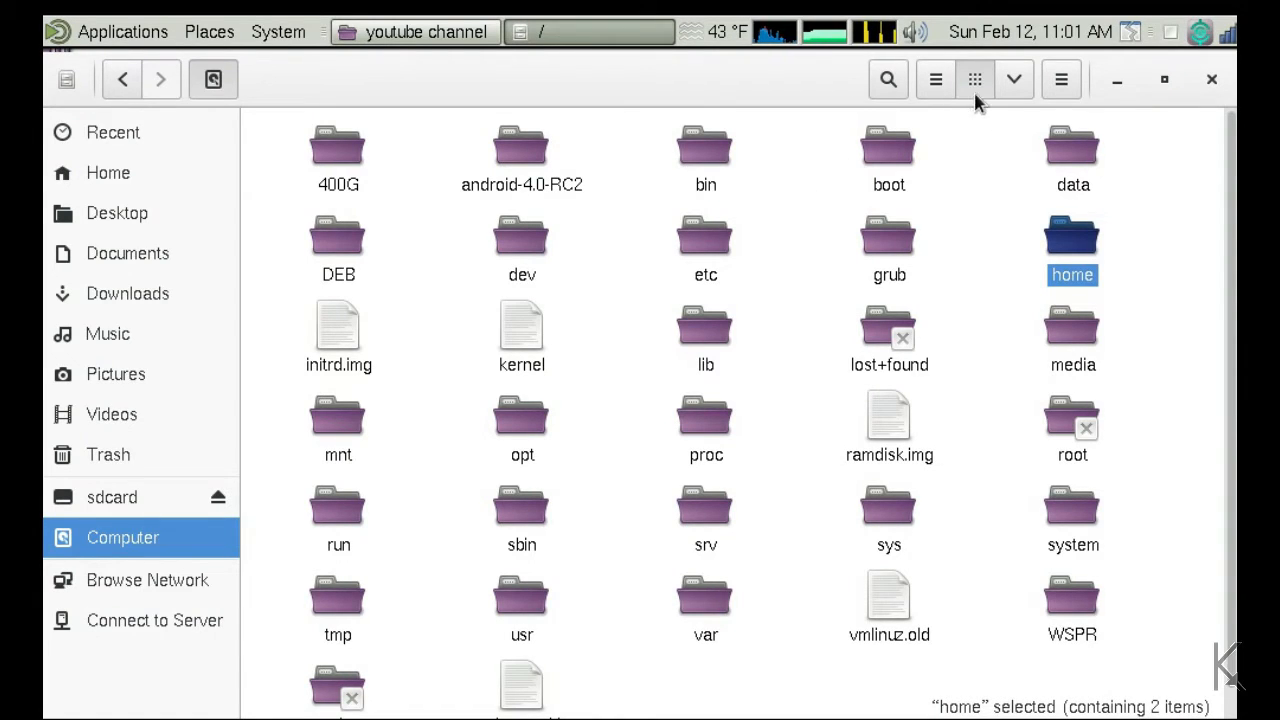
pyautogui.click(936, 80)
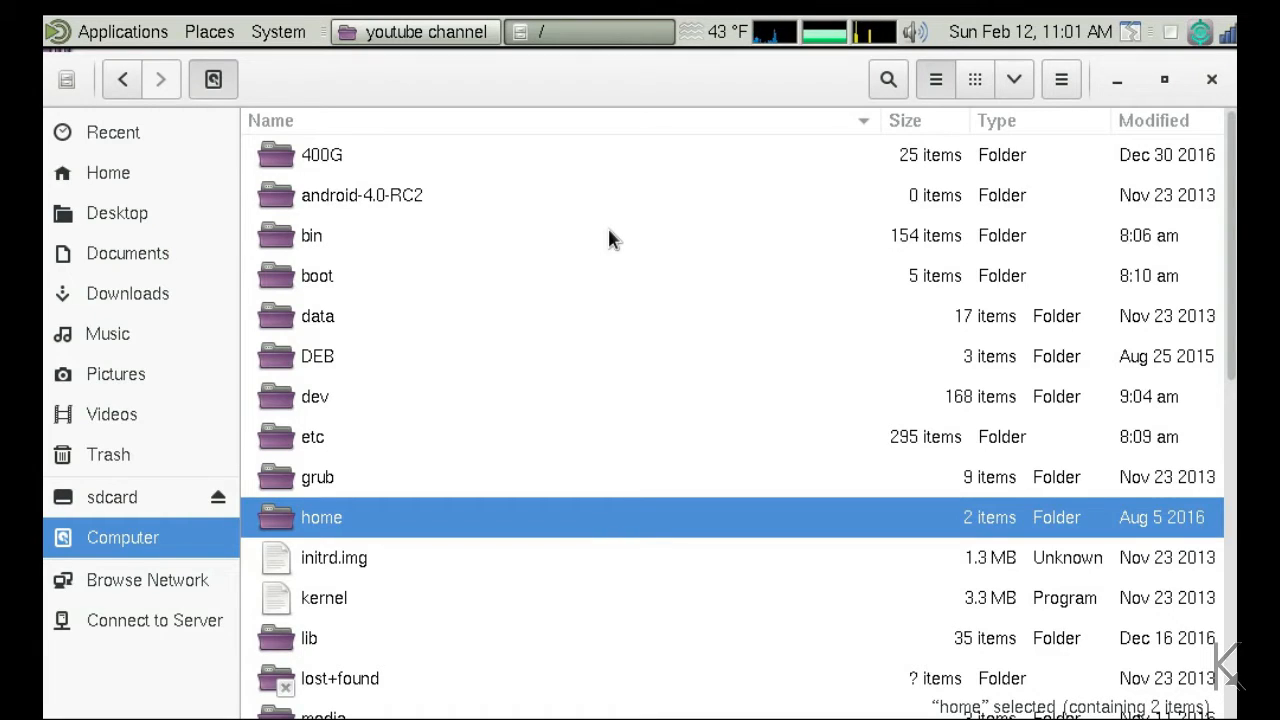
pyautogui.moveTo(600, 220)
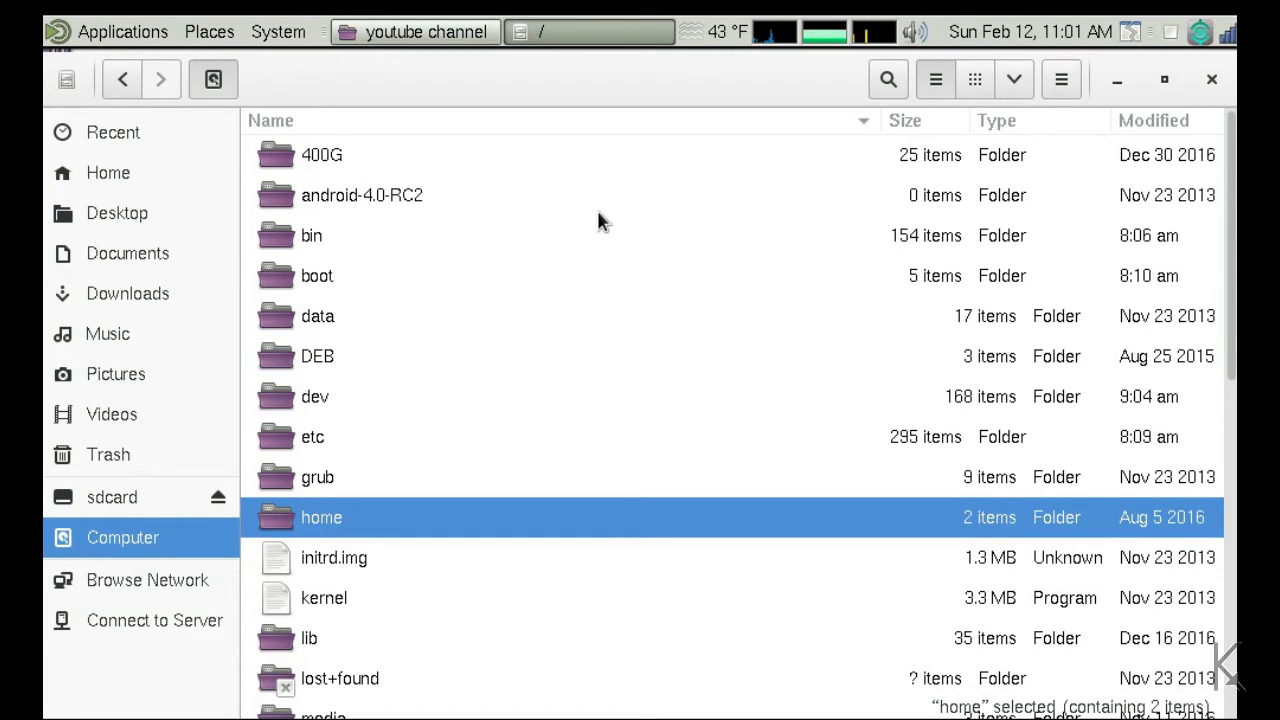
pyautogui.moveTo(322, 420)
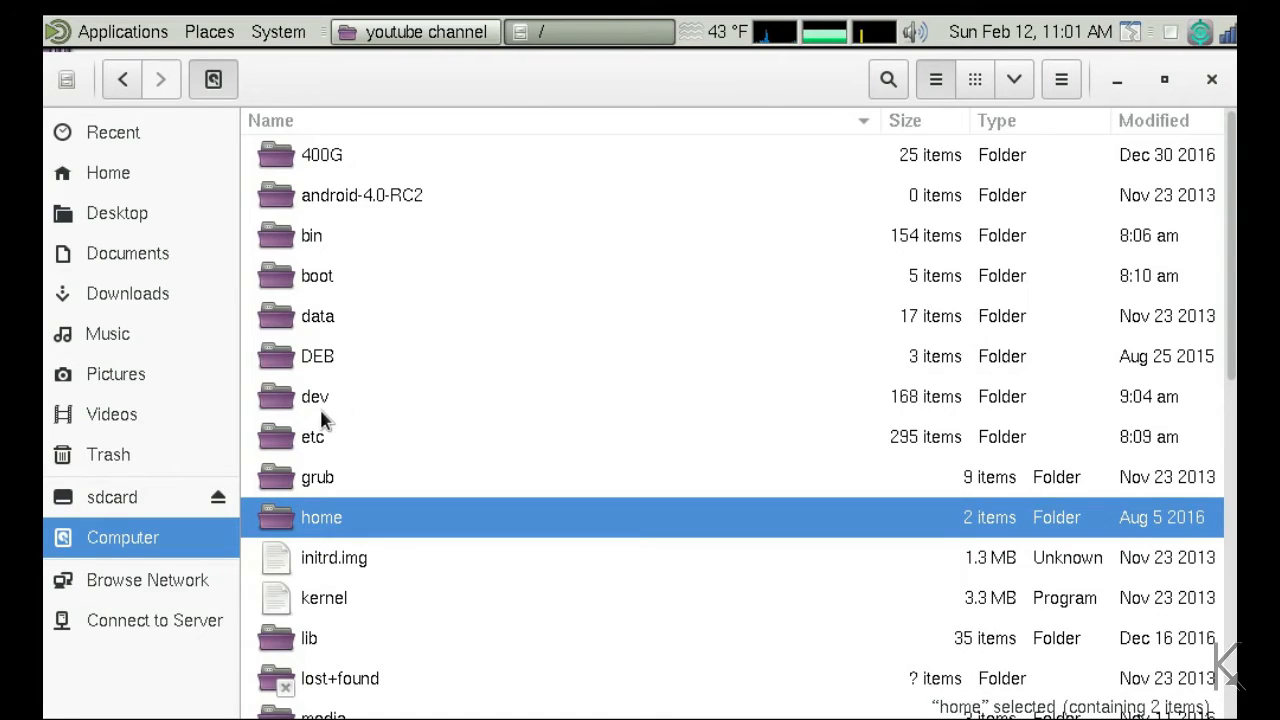
pyautogui.moveTo(330, 410)
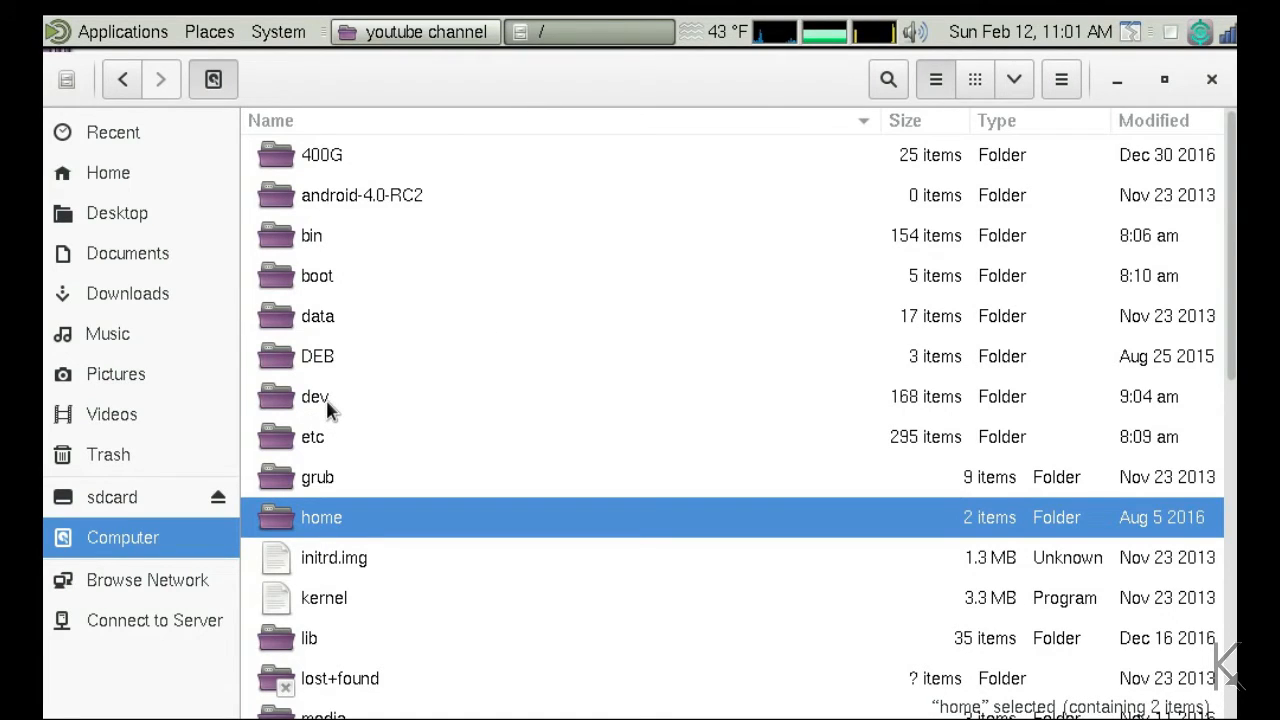
# Enter the dev folder and select the dsp device file among its entries
pyautogui.doubleClick(316, 396)
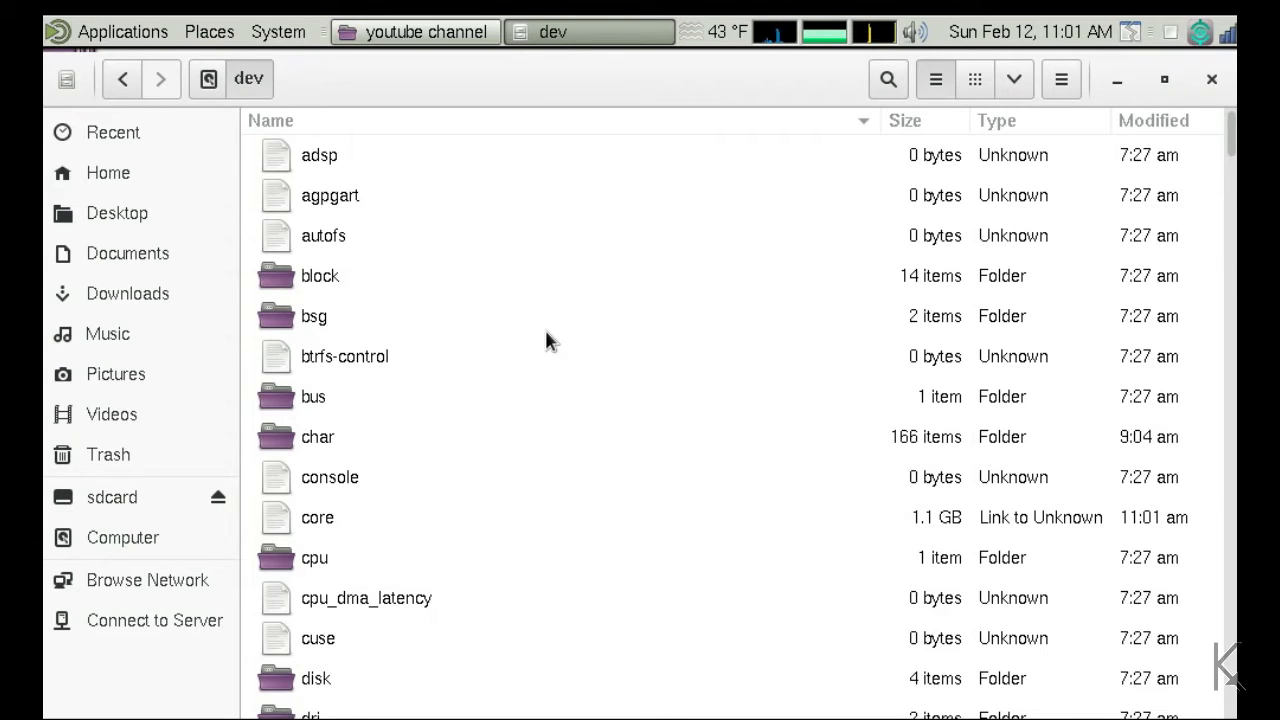
pyautogui.scroll(-3)
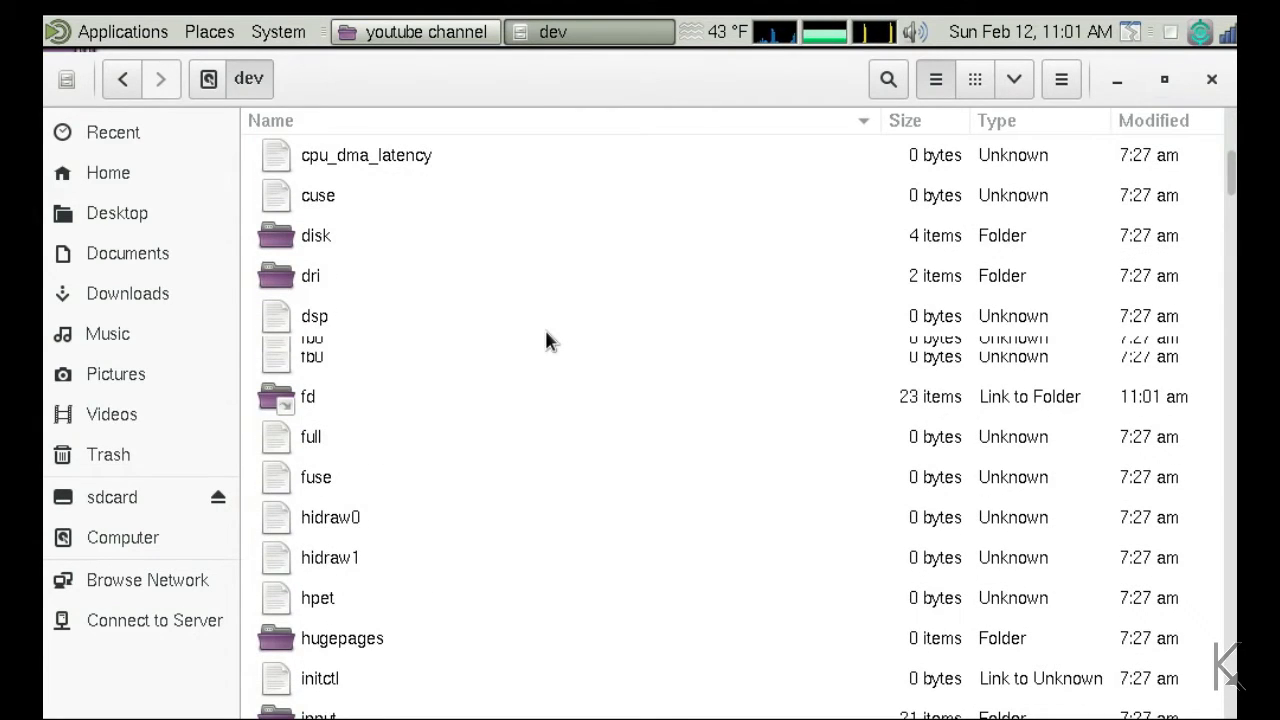
pyautogui.moveTo(446, 328)
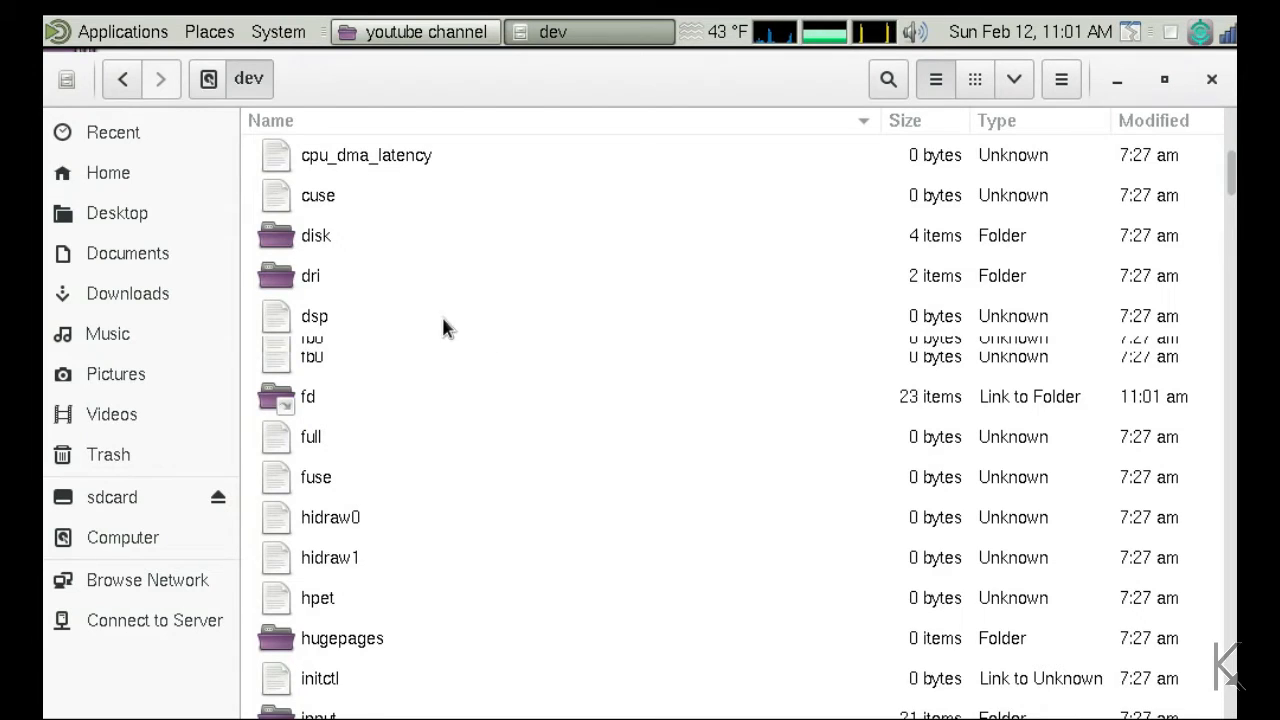
pyautogui.click(314, 316)
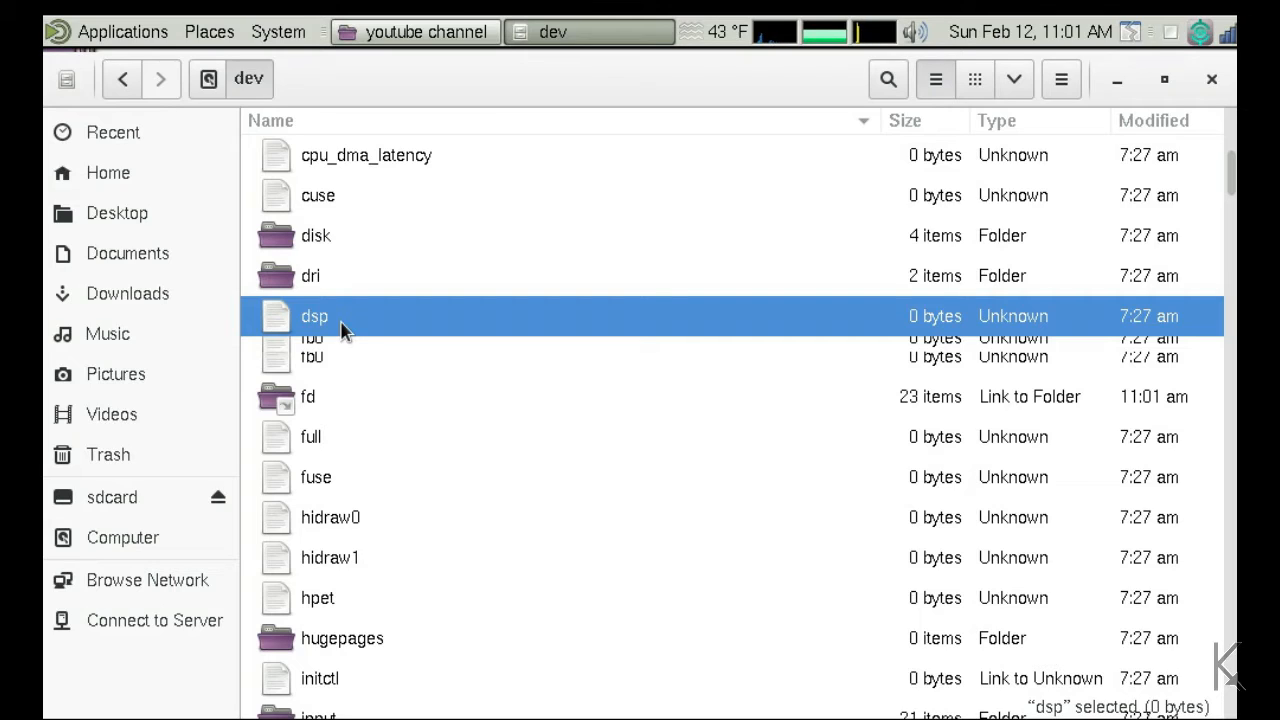
pyautogui.moveTo(336, 330)
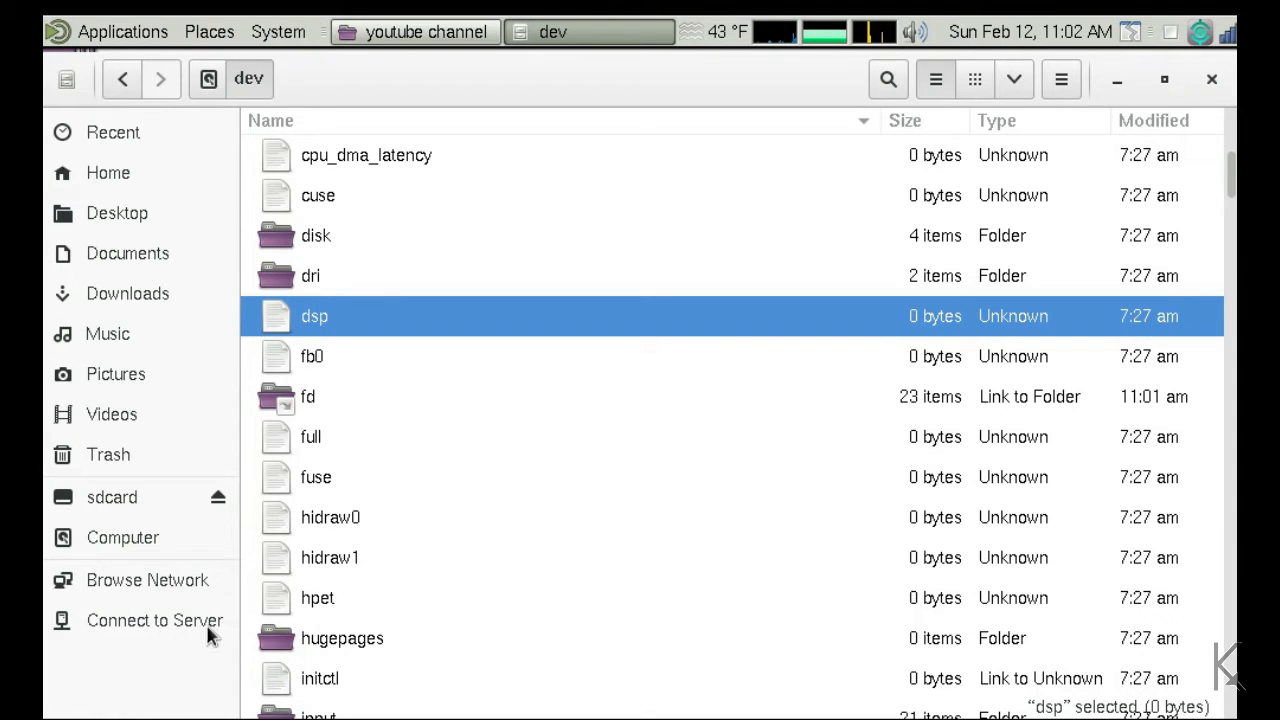
# Scroll the /dev listing down through the tty device files toward the ttyUSB0 entry
pyautogui.scroll(-3)
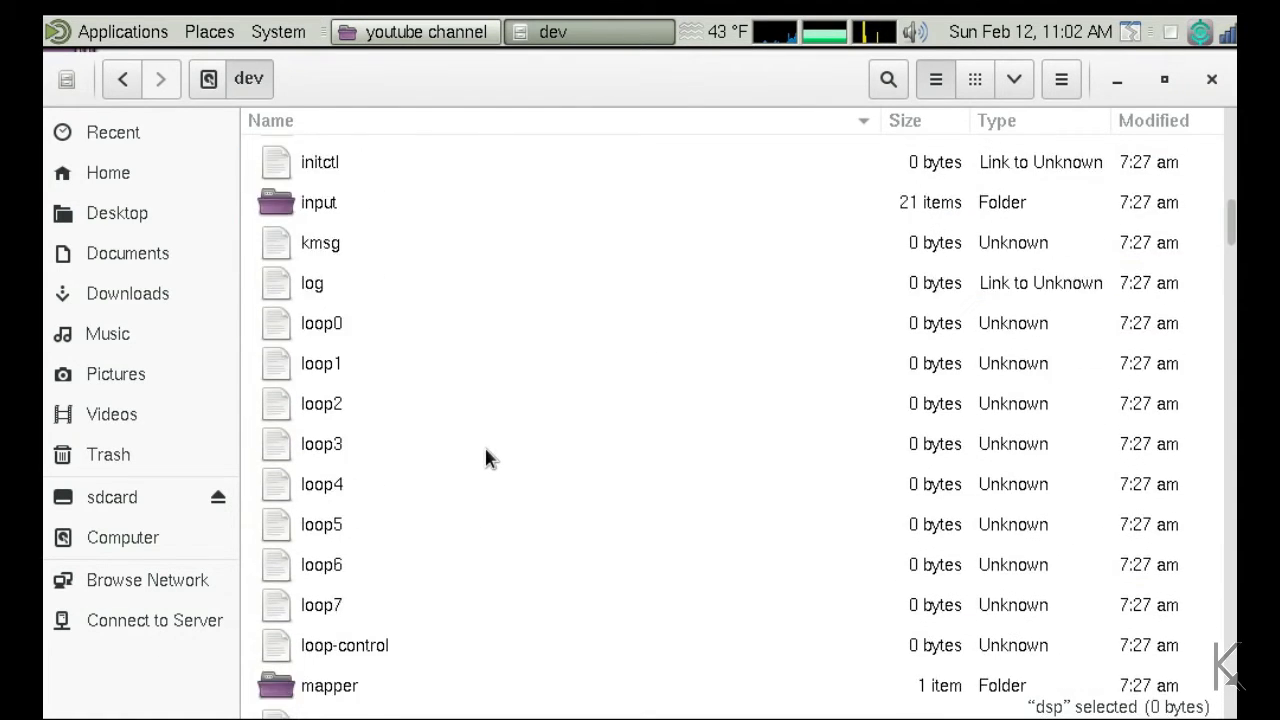
pyautogui.scroll(-3)
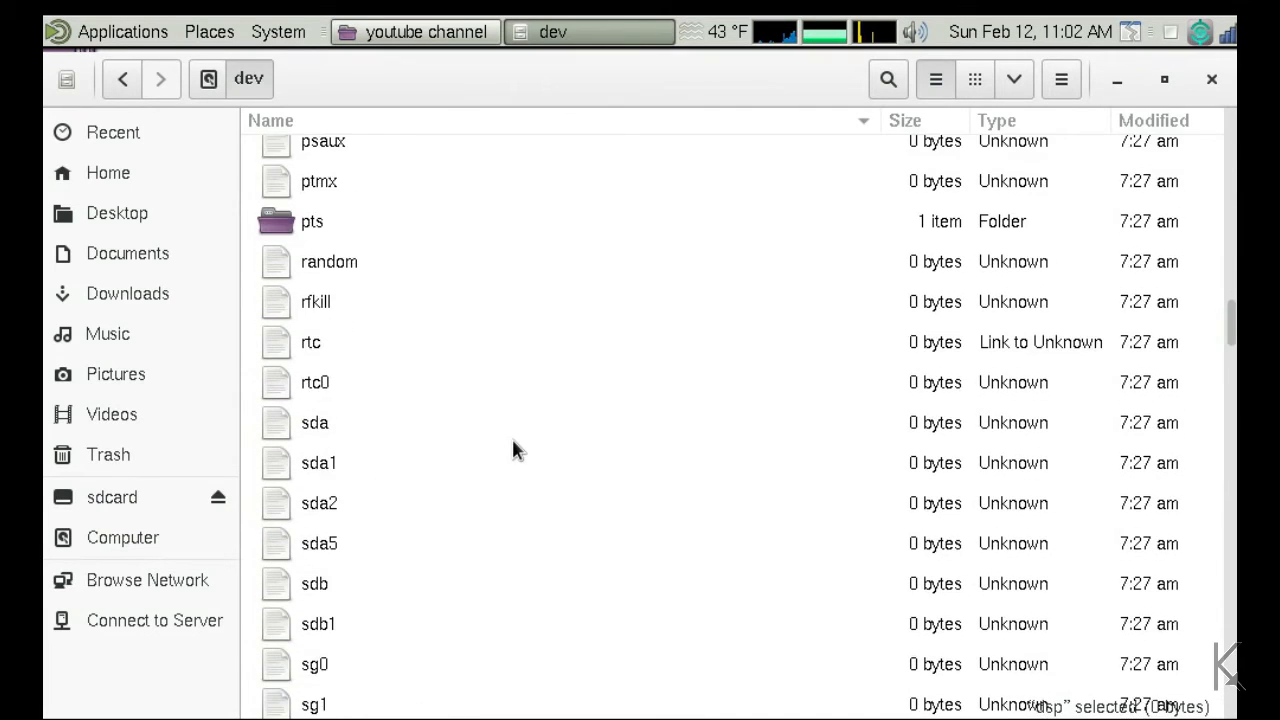
pyautogui.scroll(-3)
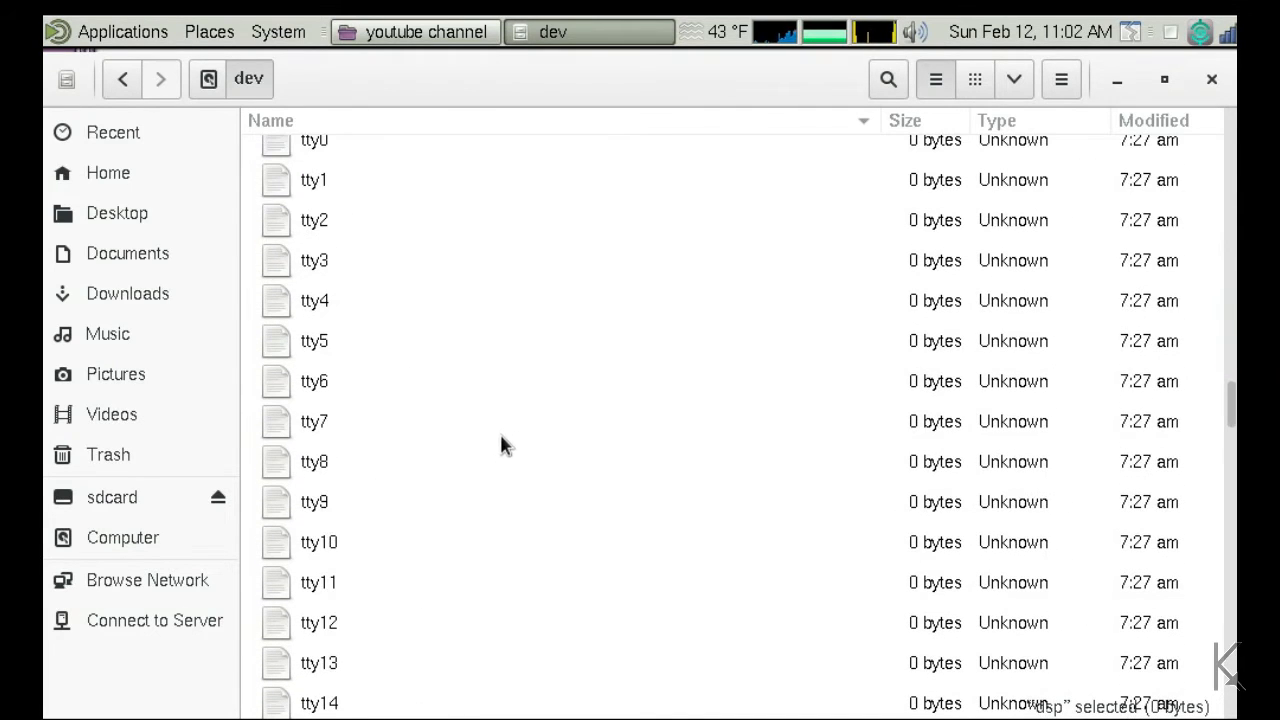
pyautogui.moveTo(344, 384)
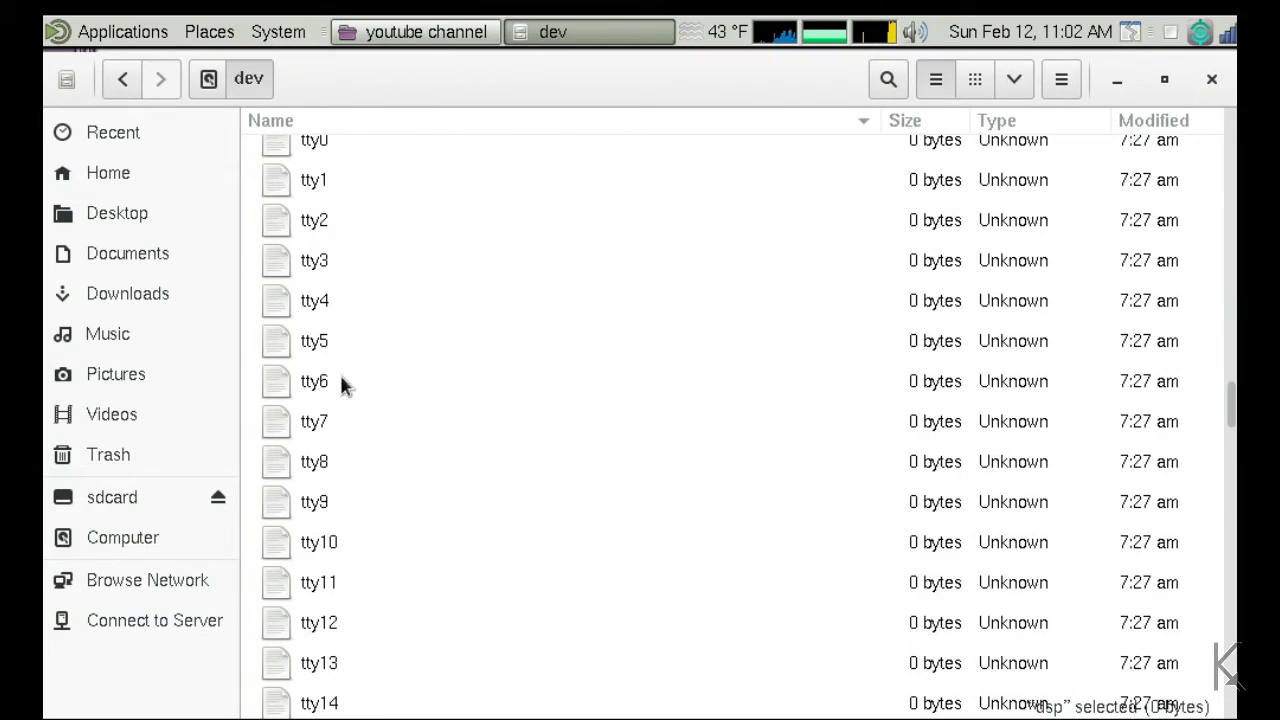
pyautogui.scroll(-3)
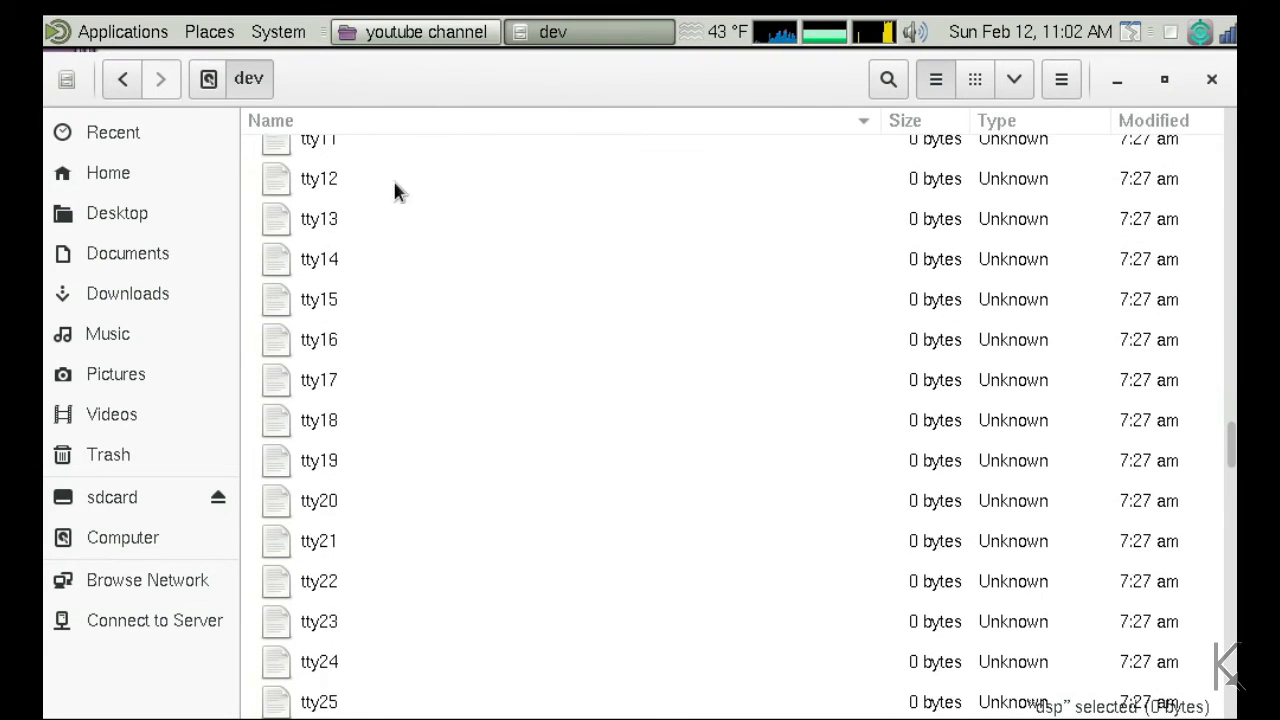
pyautogui.moveTo(408, 284)
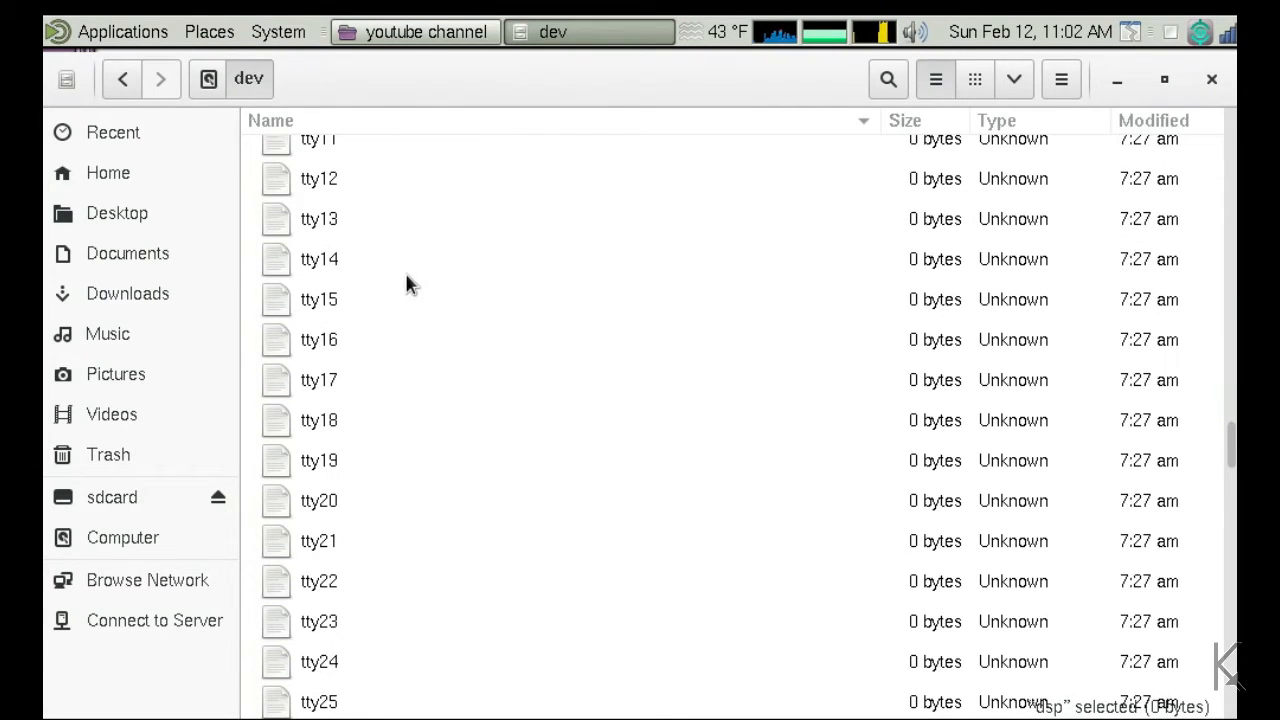
pyautogui.moveTo(418, 310)
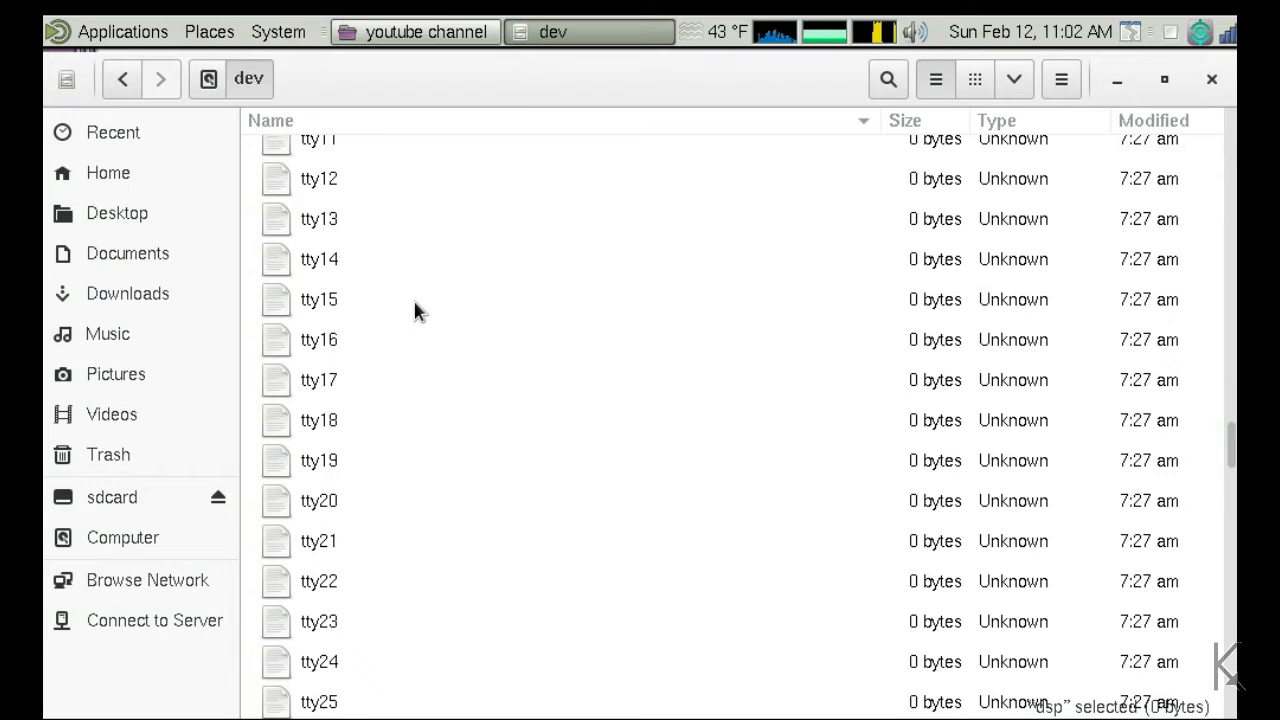
pyautogui.moveTo(388, 252)
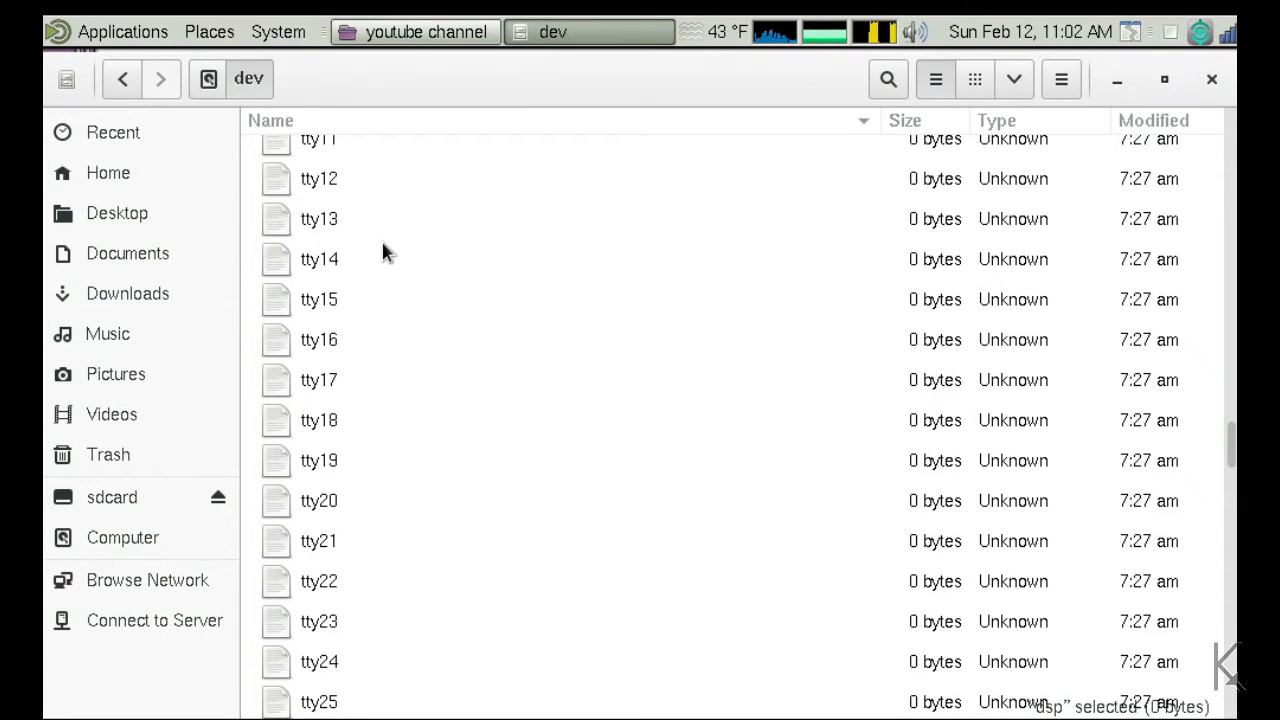
pyautogui.scroll(-3)
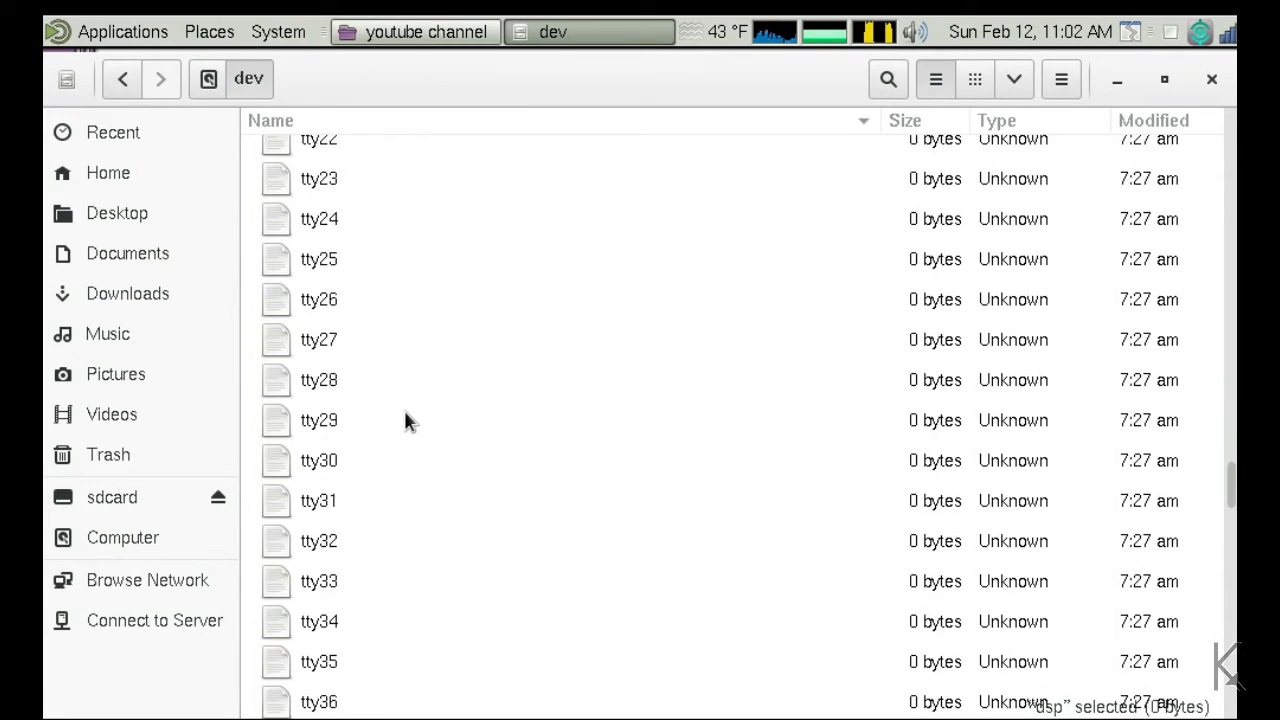
pyautogui.scroll(-3)
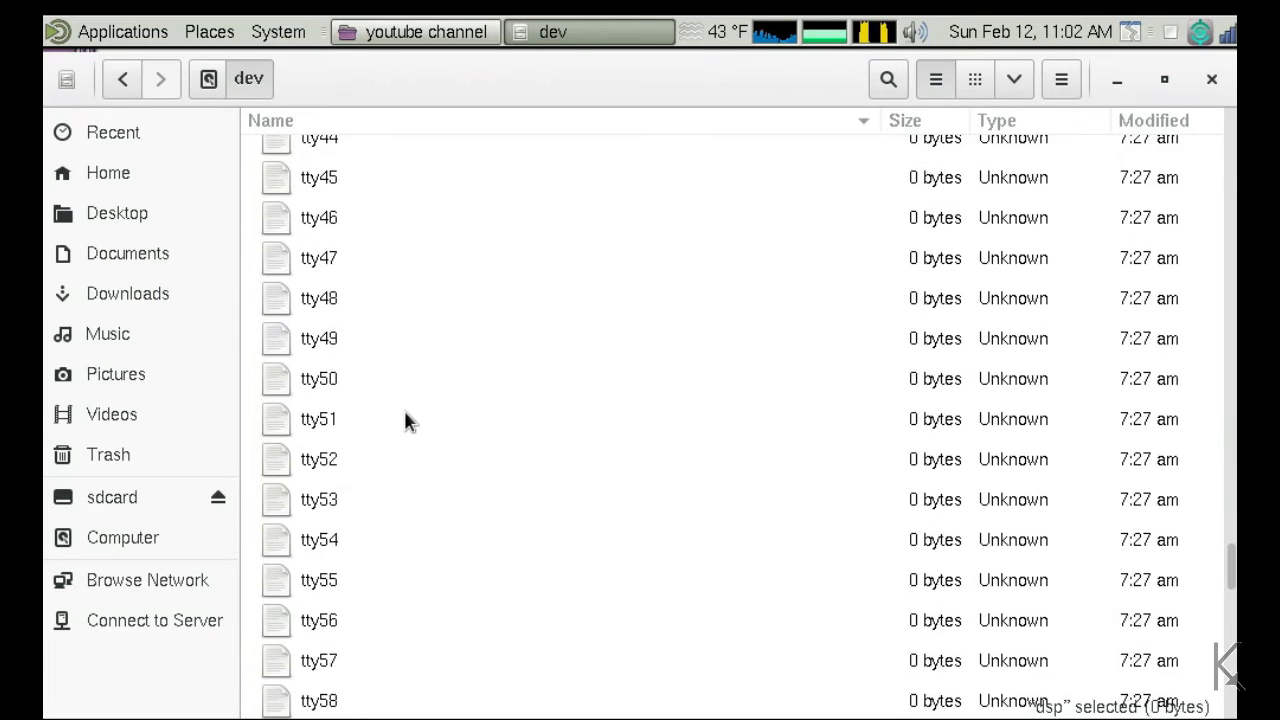
pyautogui.scroll(-3)
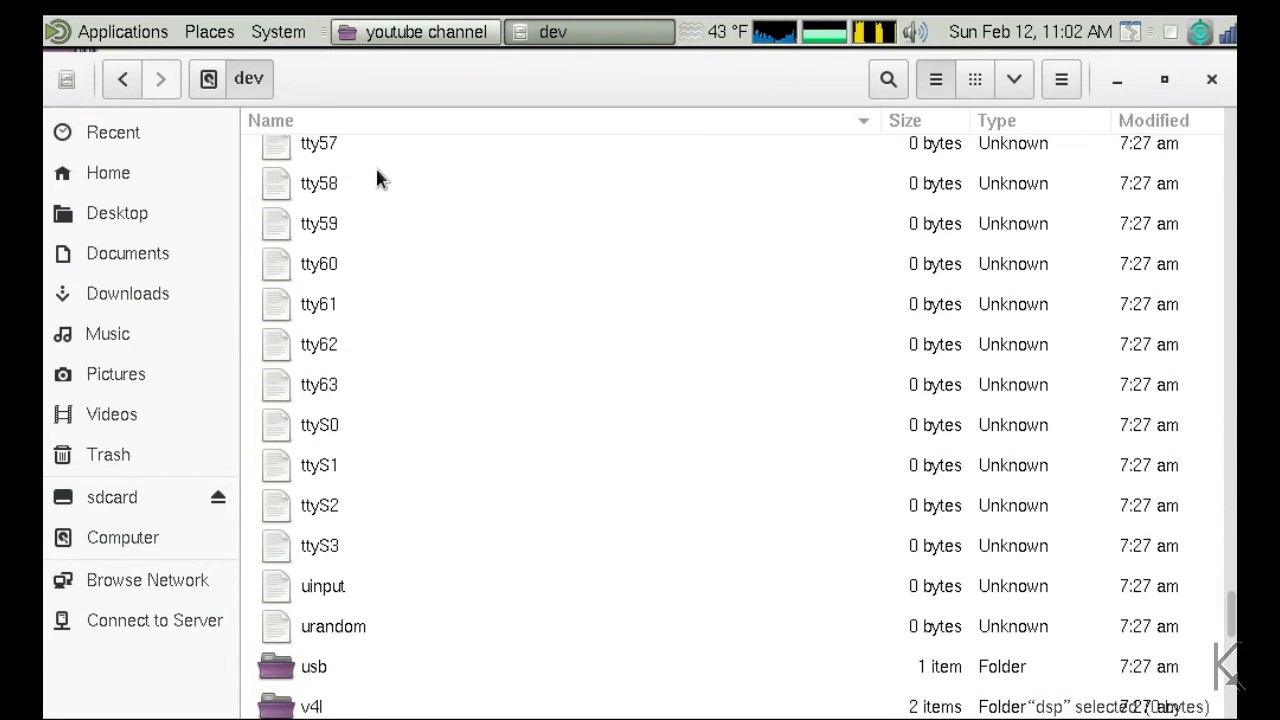
pyautogui.moveTo(390, 324)
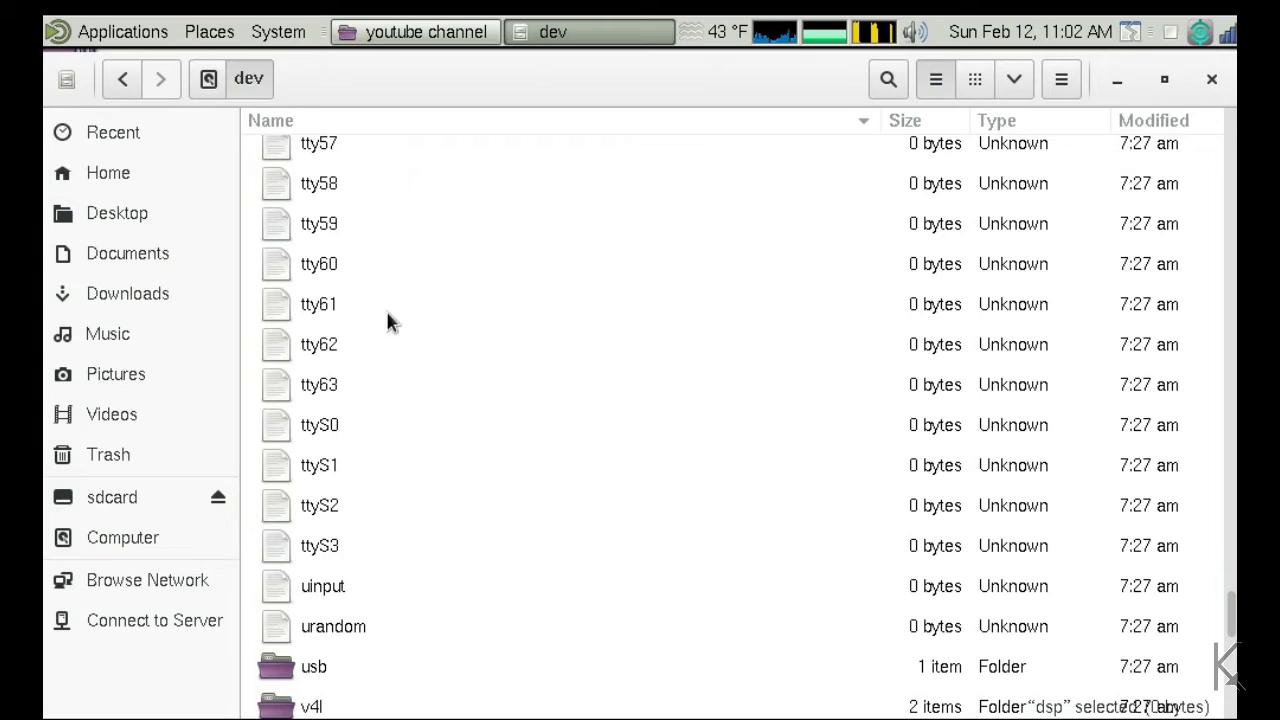
pyautogui.moveTo(400, 248)
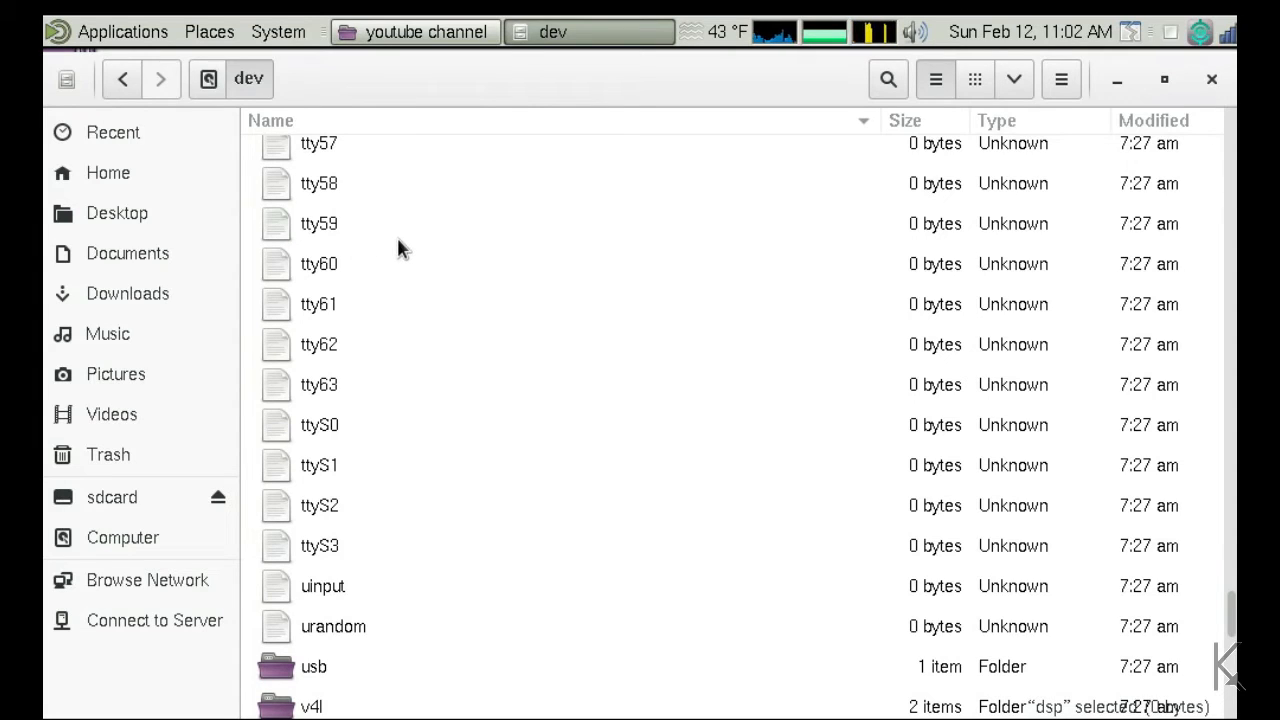
pyautogui.moveTo(364, 410)
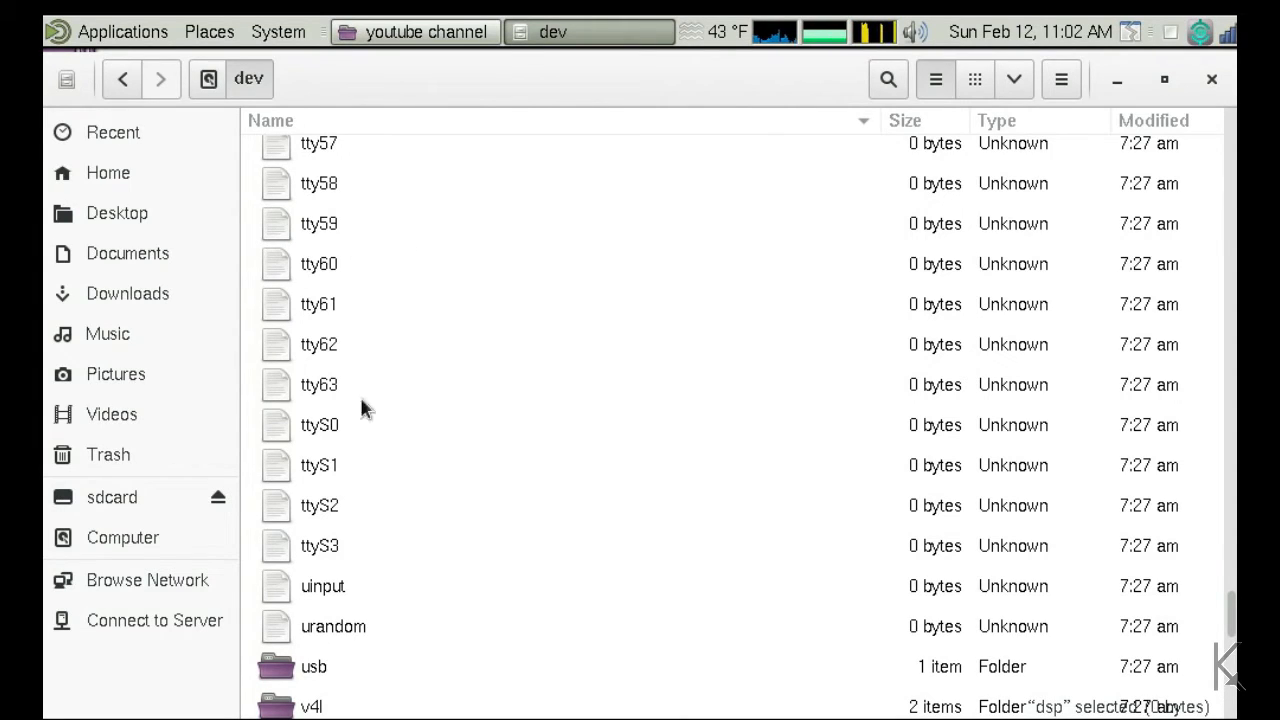
pyautogui.moveTo(408, 424)
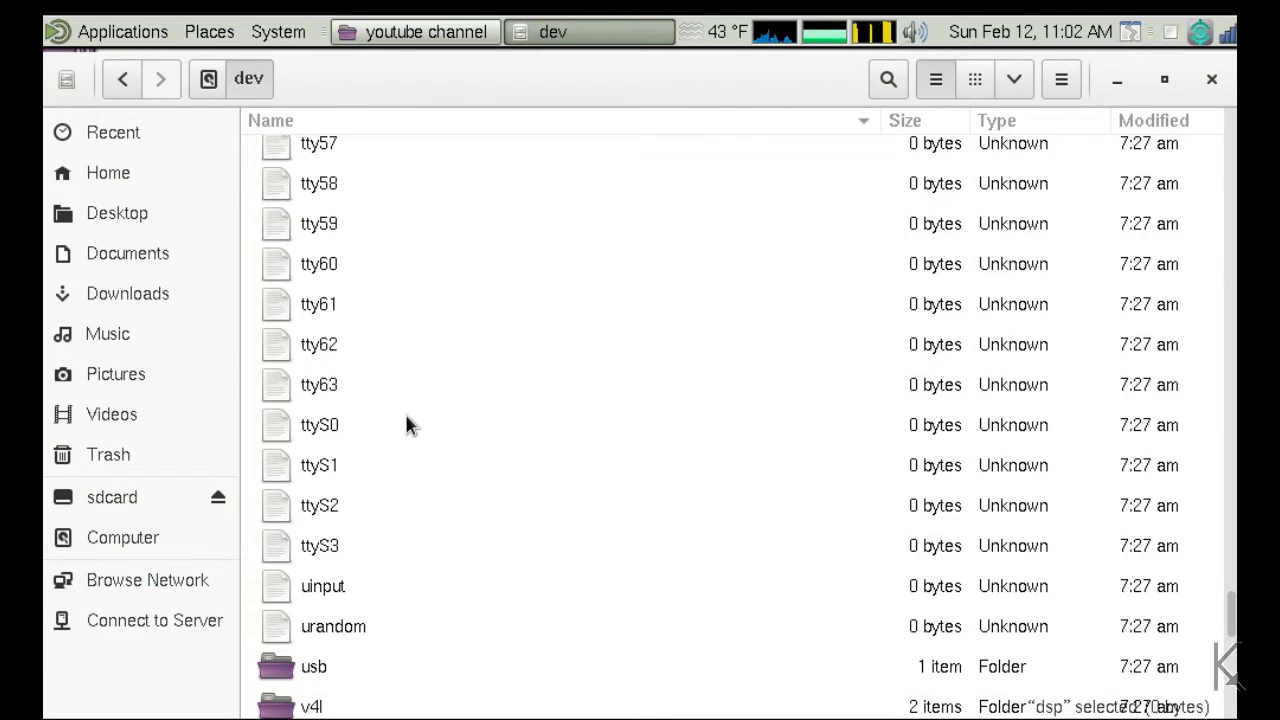
pyautogui.moveTo(430, 324)
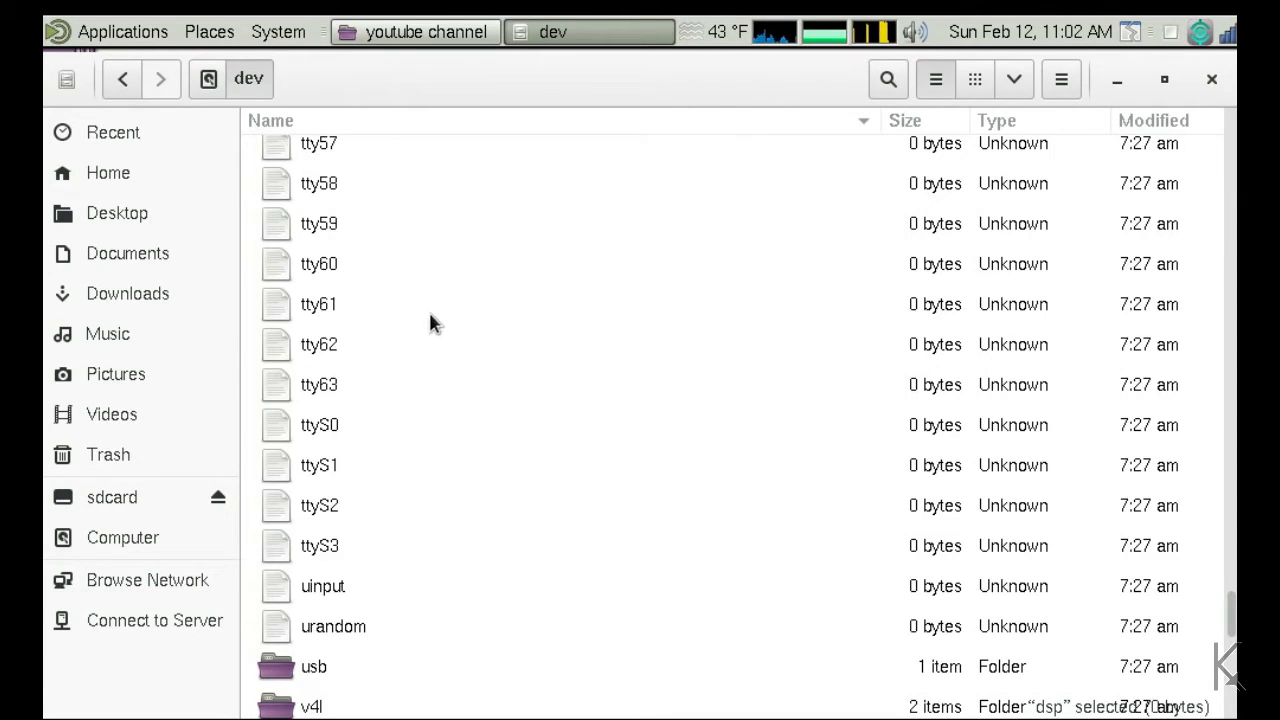
pyautogui.moveTo(444, 340)
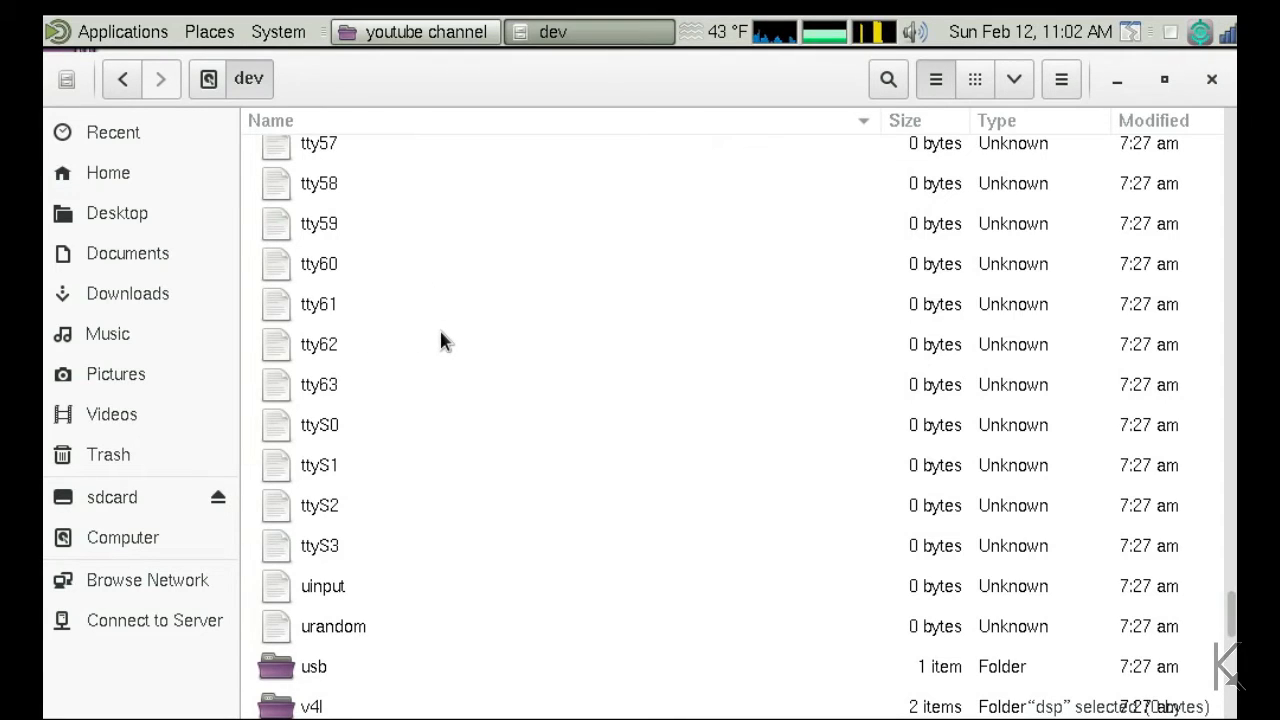
pyautogui.moveTo(390, 536)
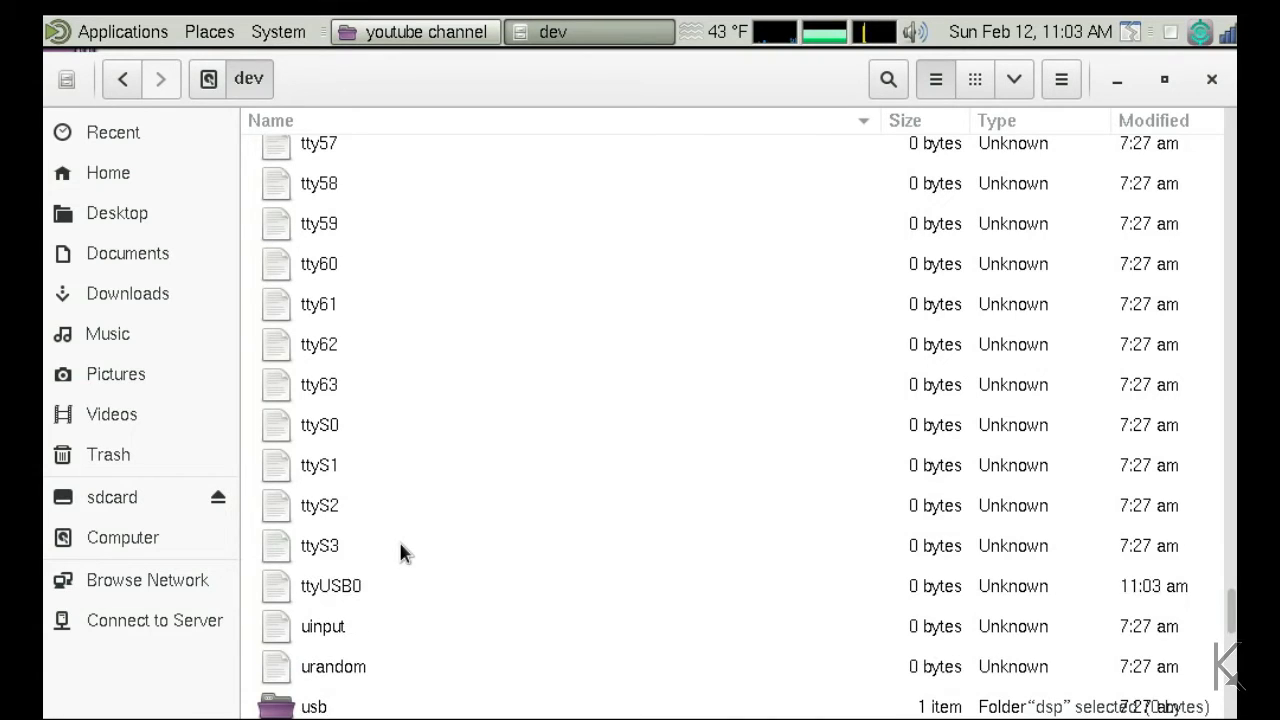
pyautogui.moveTo(378, 598)
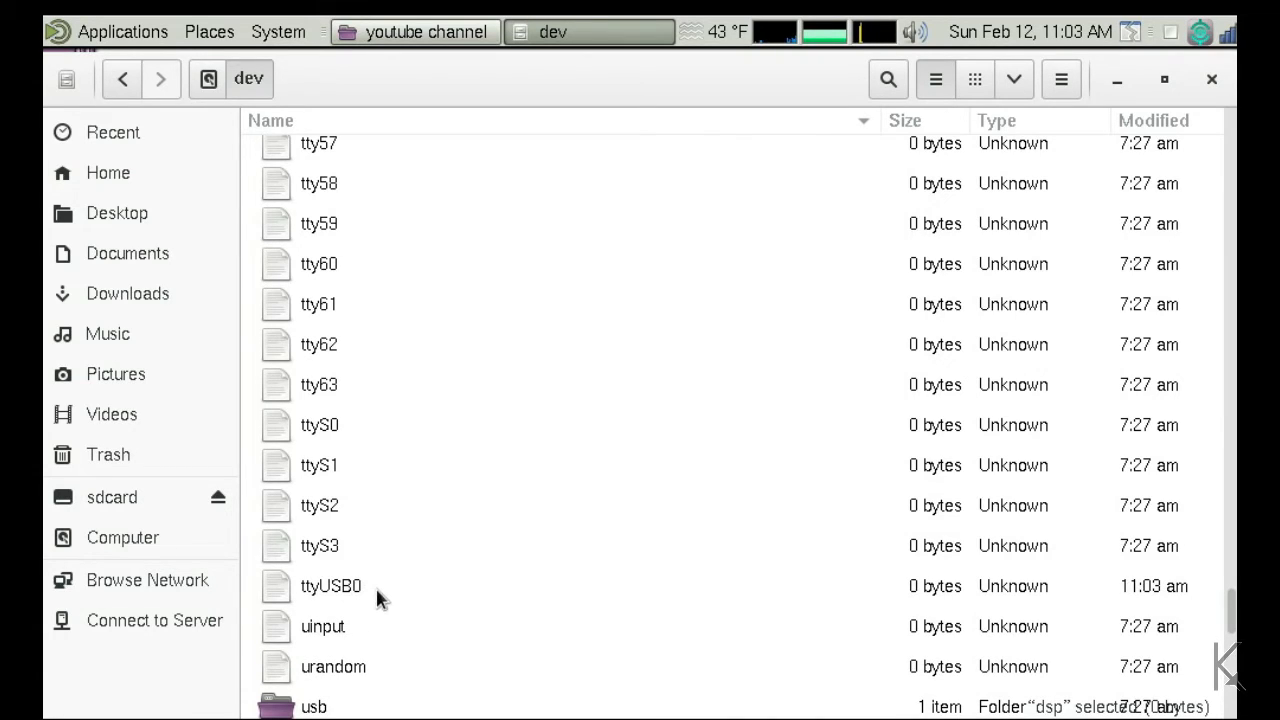
pyautogui.moveTo(350, 604)
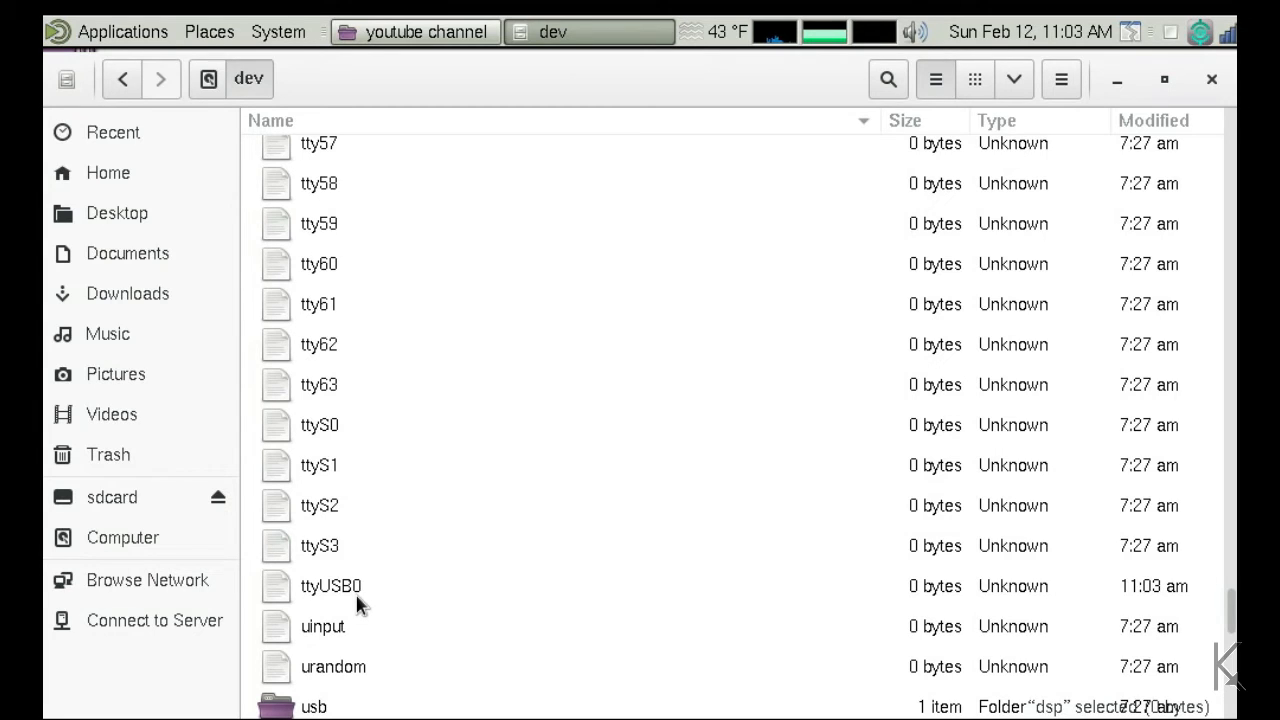
pyautogui.moveTo(320, 608)
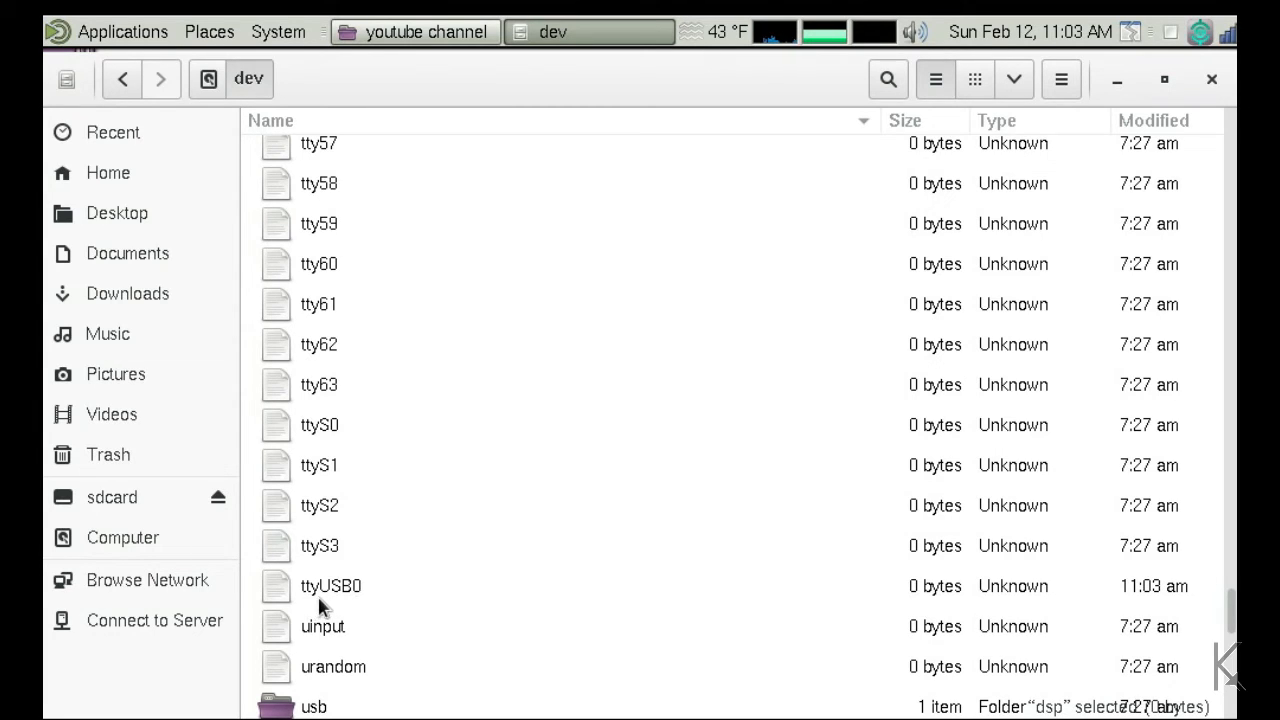
pyautogui.moveTo(364, 608)
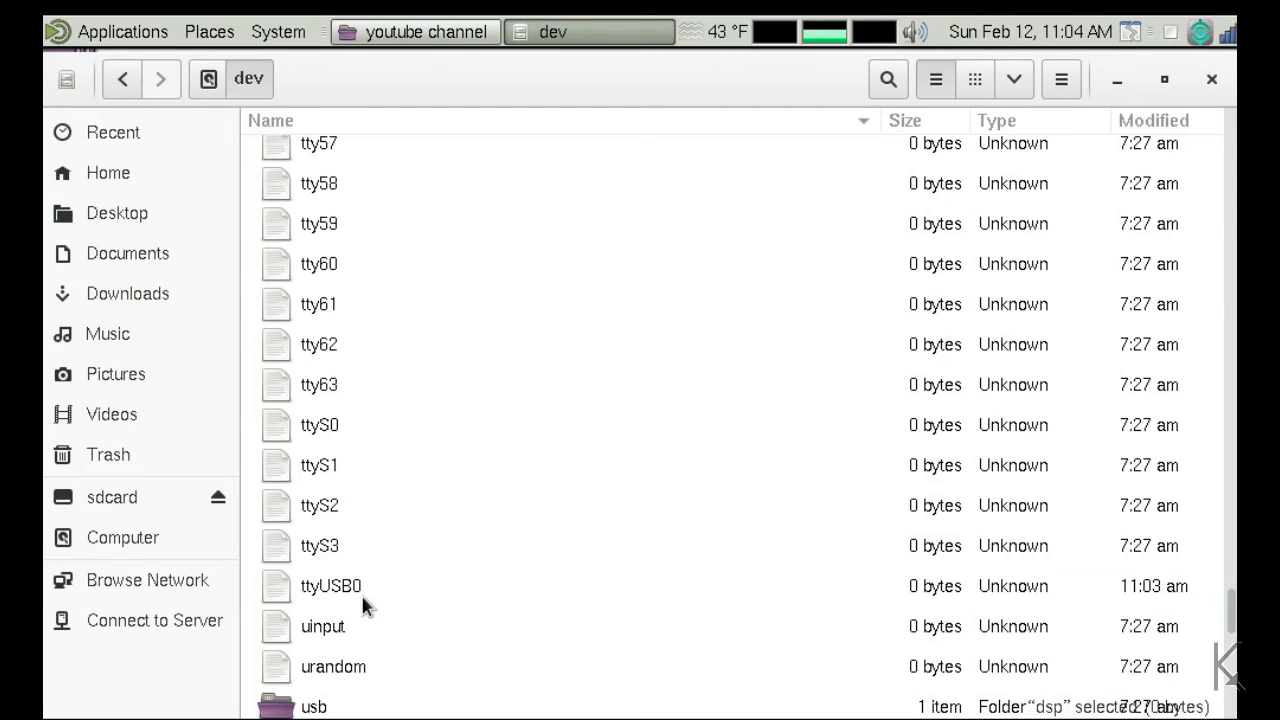
pyautogui.moveTo(310, 612)
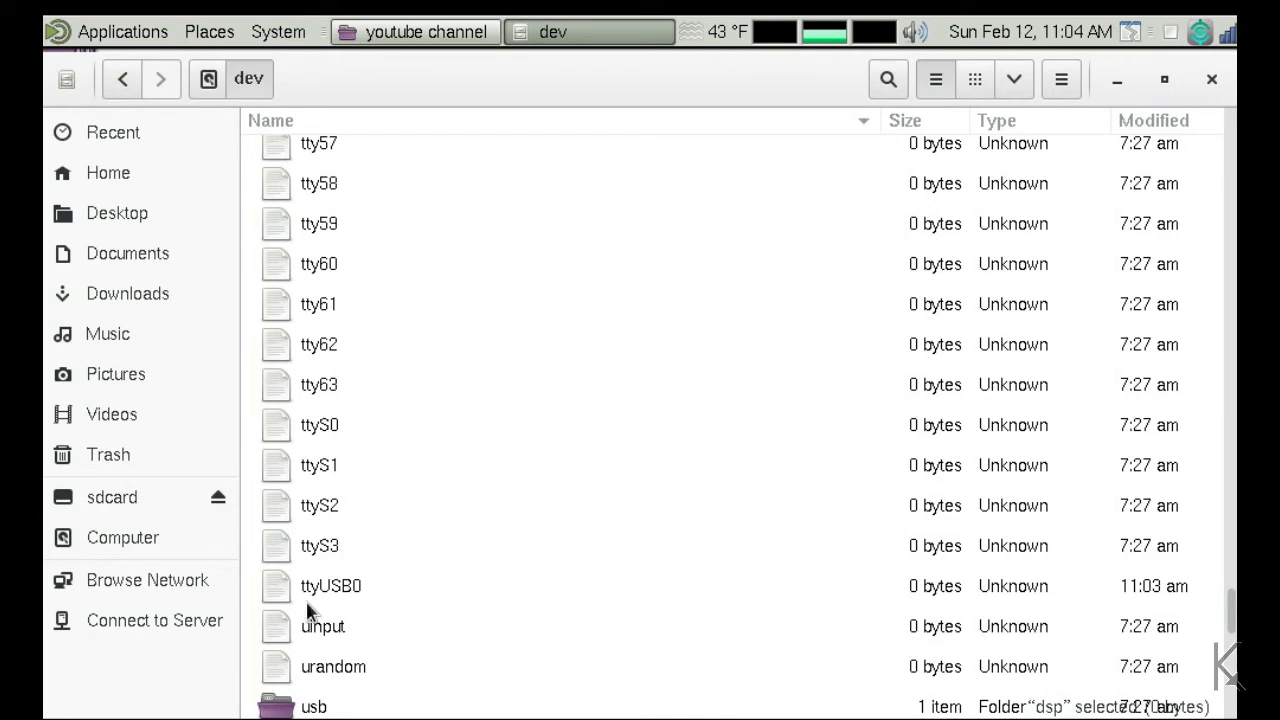
pyautogui.moveTo(364, 610)
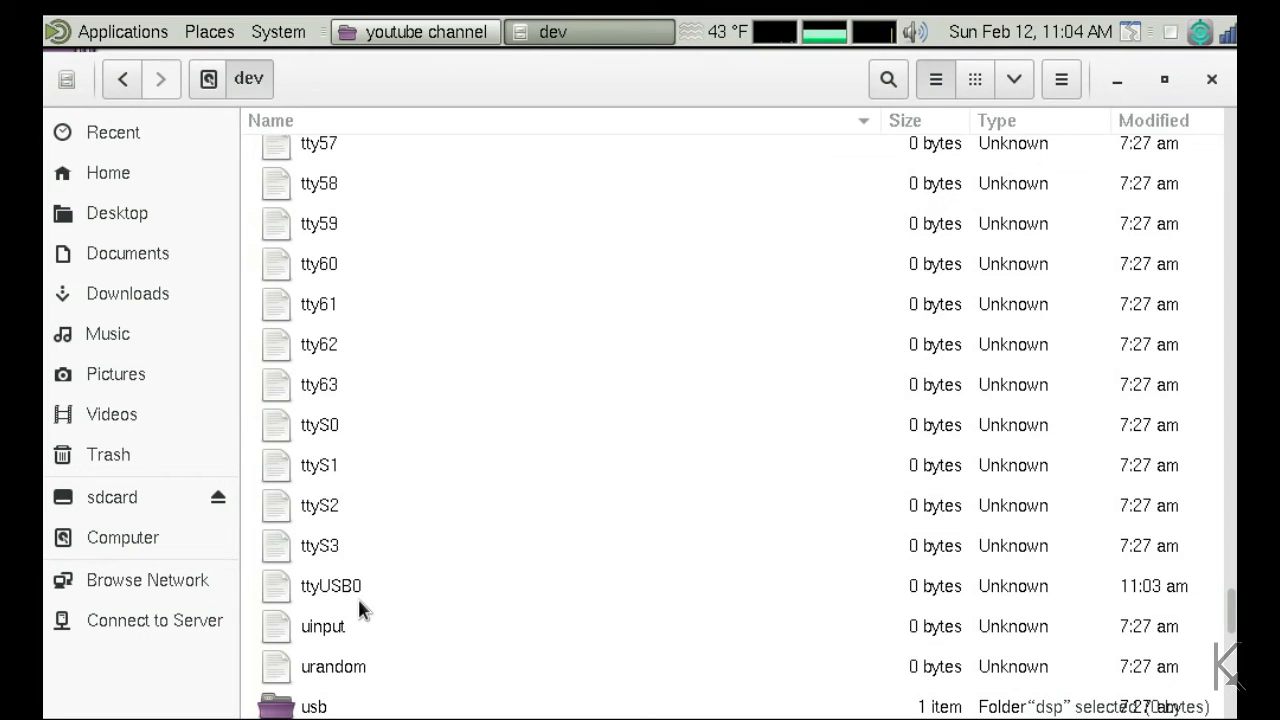
pyautogui.moveTo(332, 608)
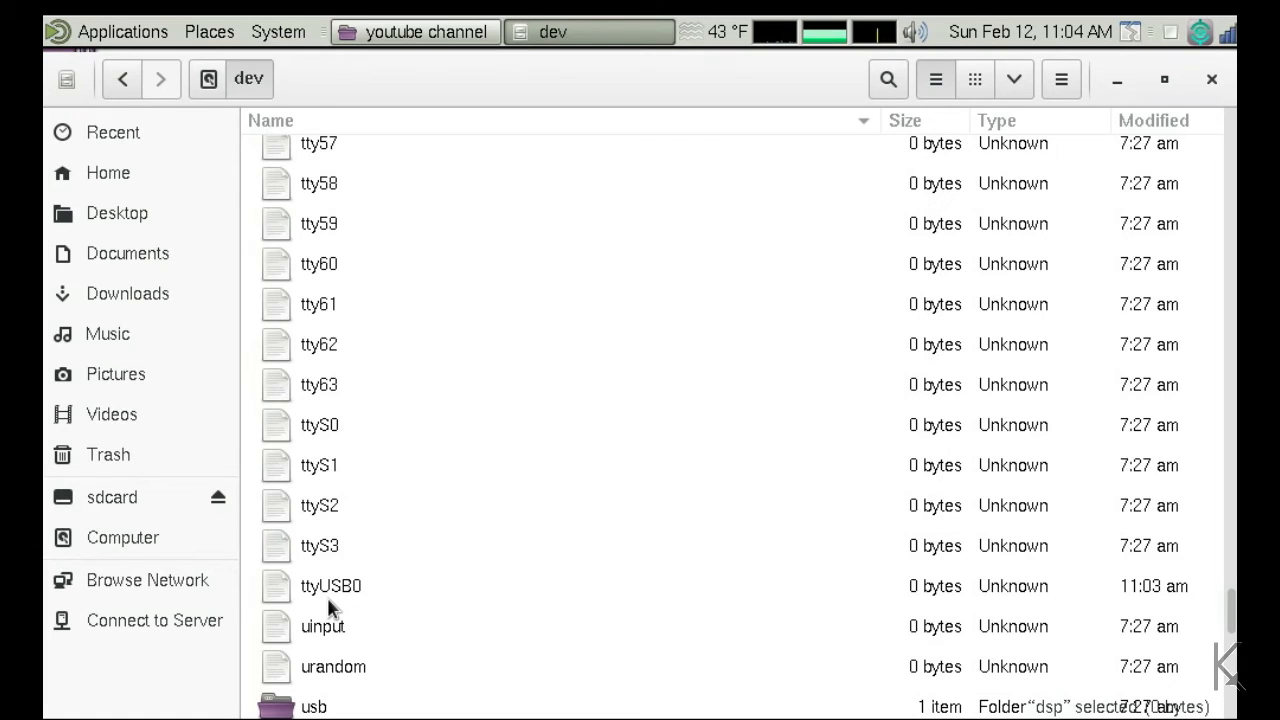
pyautogui.moveTo(312, 580)
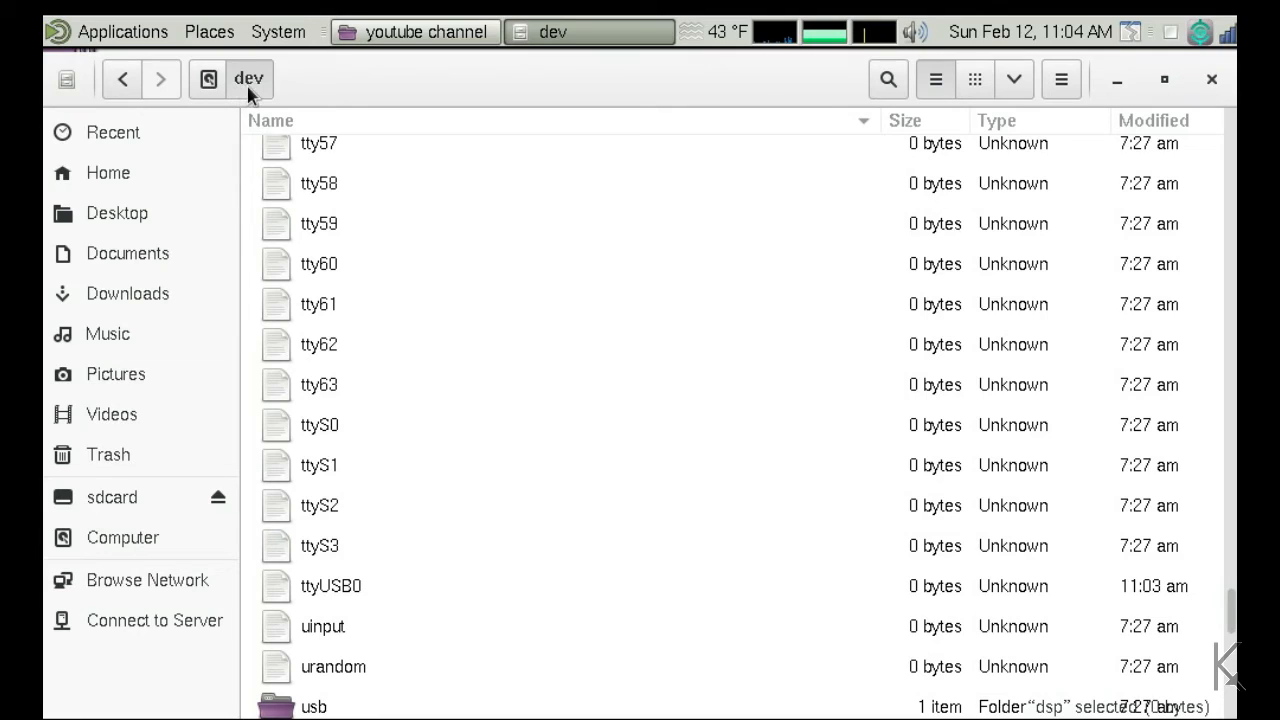
pyautogui.moveTo(312, 610)
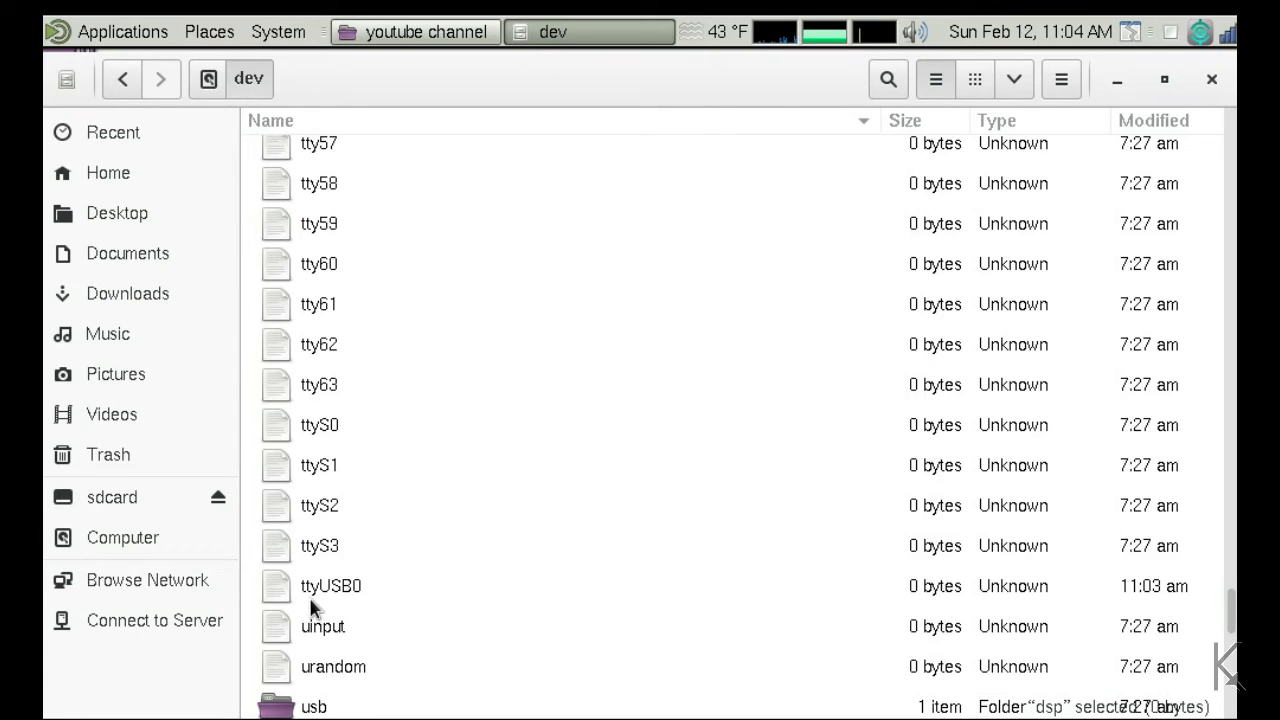
pyautogui.moveTo(342, 610)
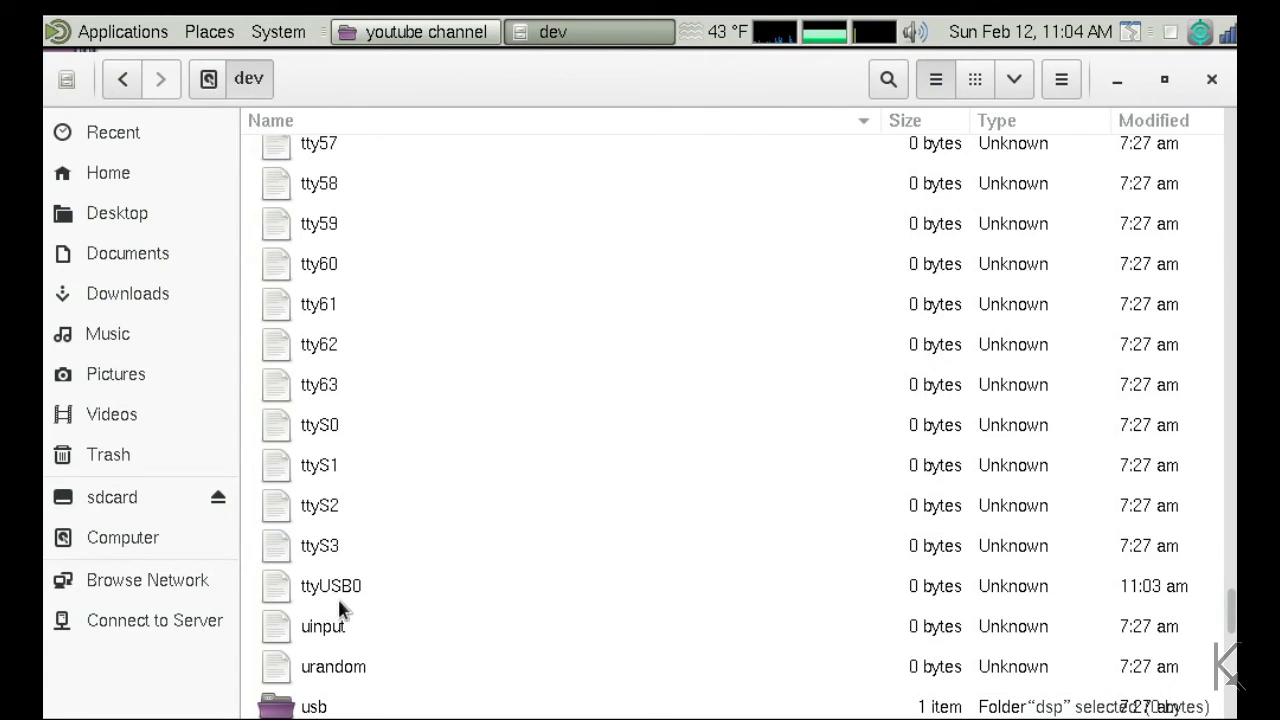
pyautogui.moveTo(364, 610)
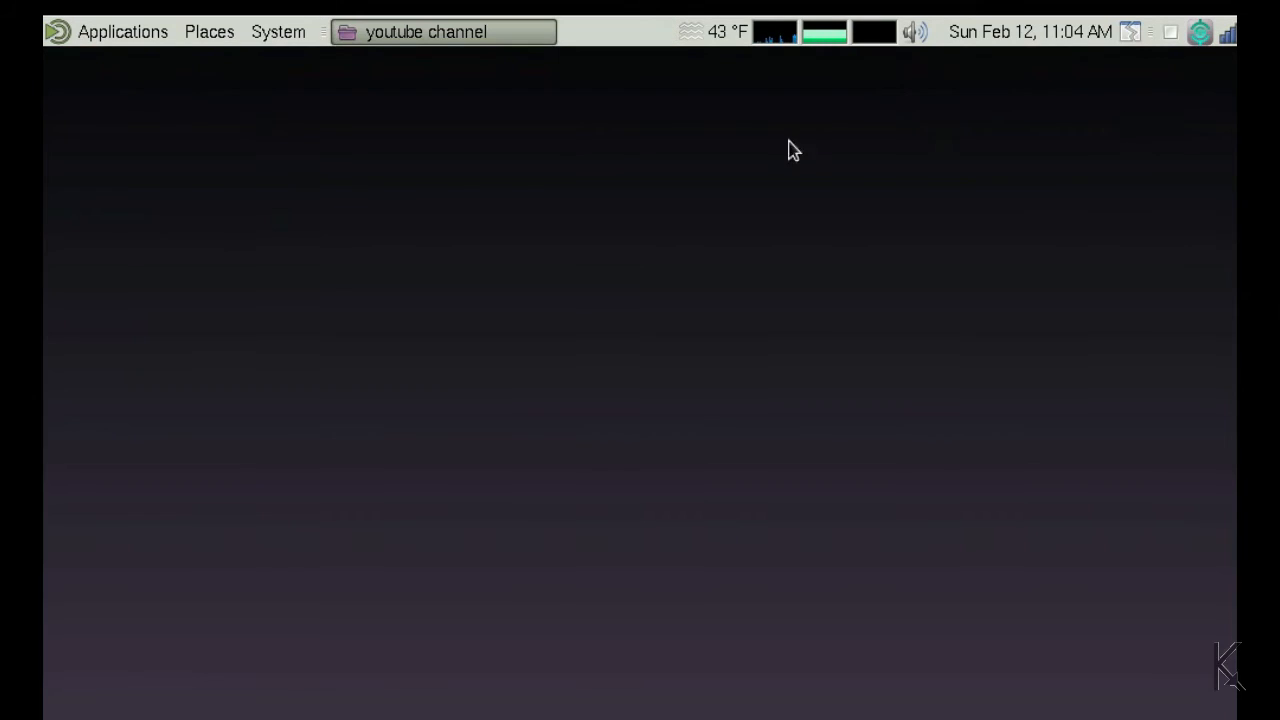
# Launch Fldigi from Applications > Hamradio
pyautogui.click(122, 32)
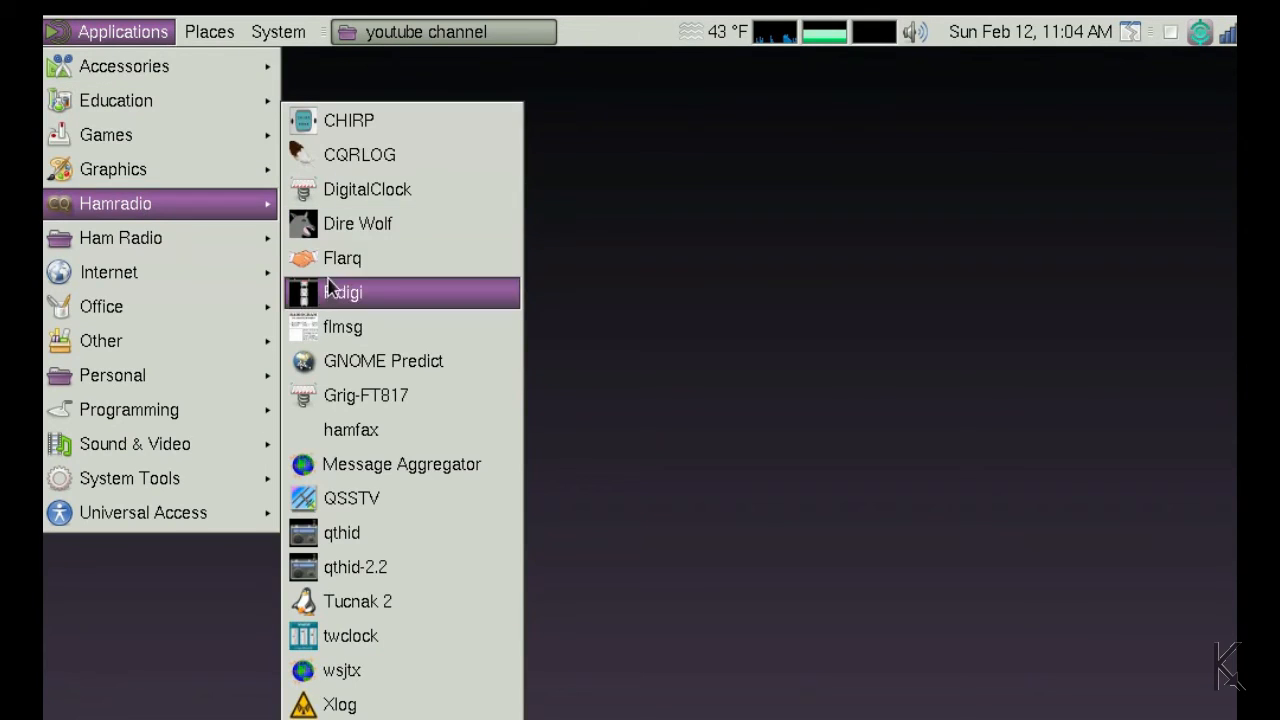
pyautogui.click(658, 264)
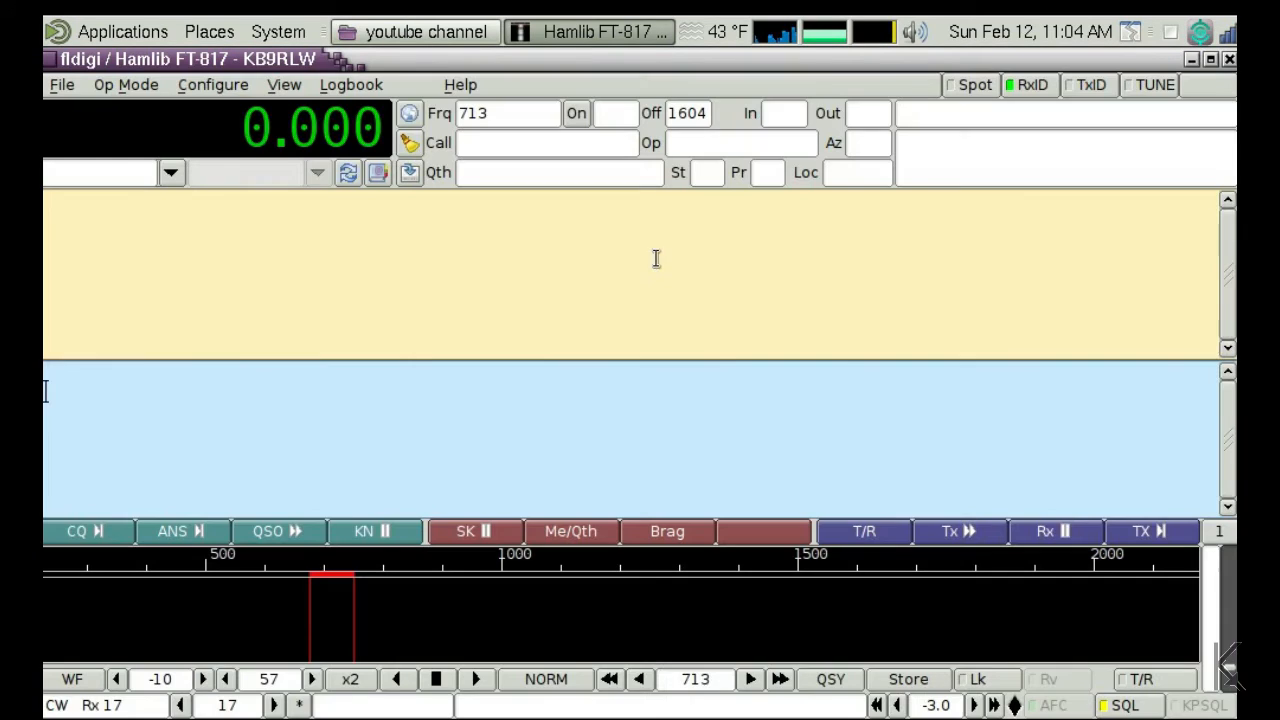
# Bring up the Rig control settings from Fldigi's Configure menu
pyautogui.click(212, 84)
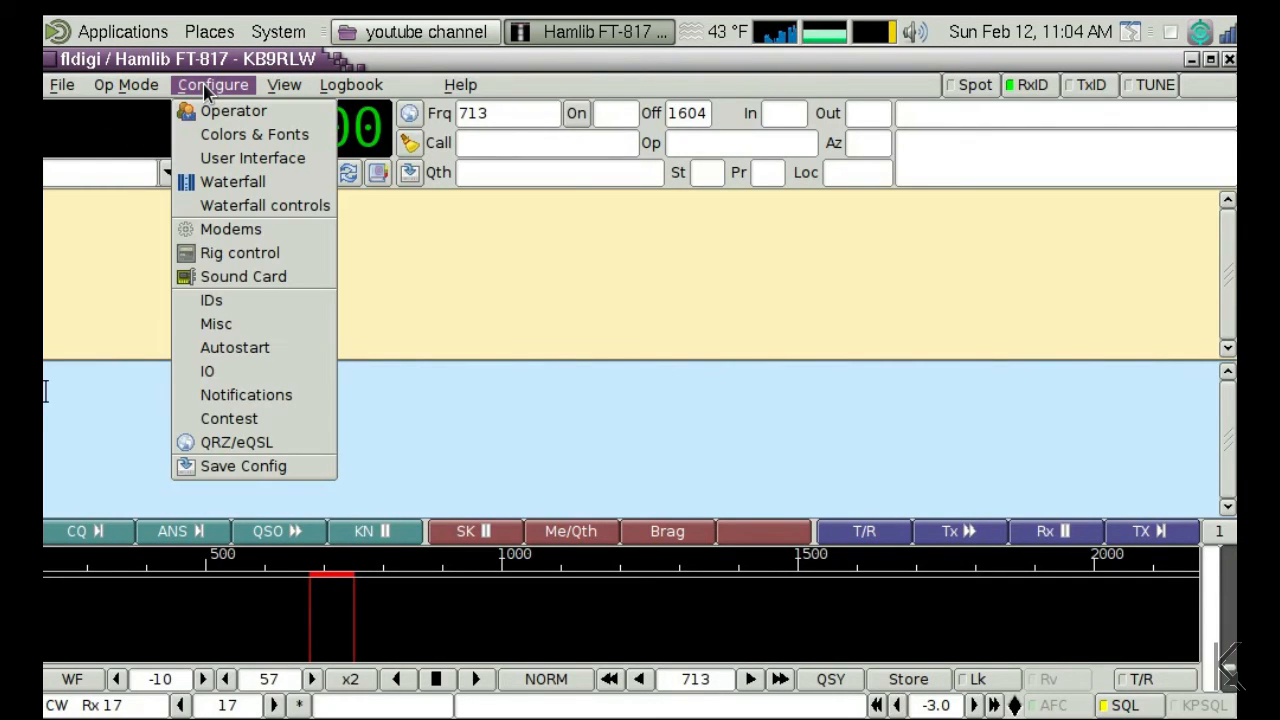
pyautogui.moveTo(240, 252)
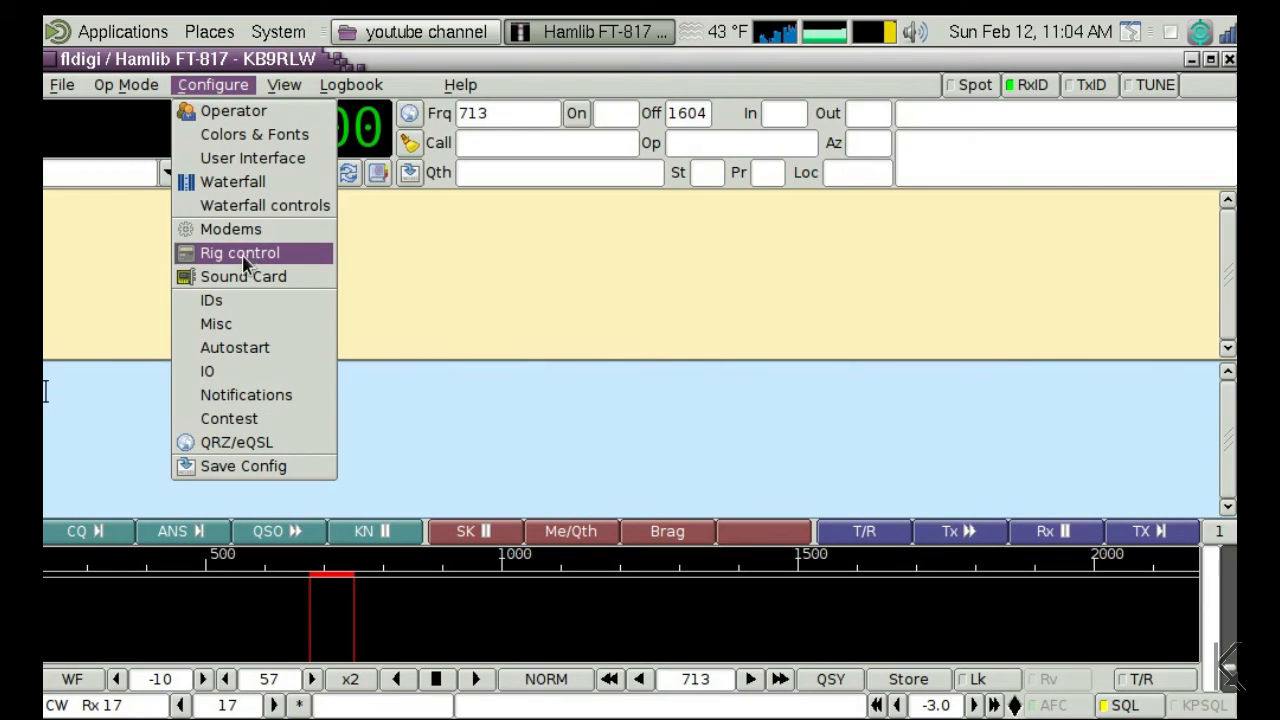
pyautogui.click(240, 252)
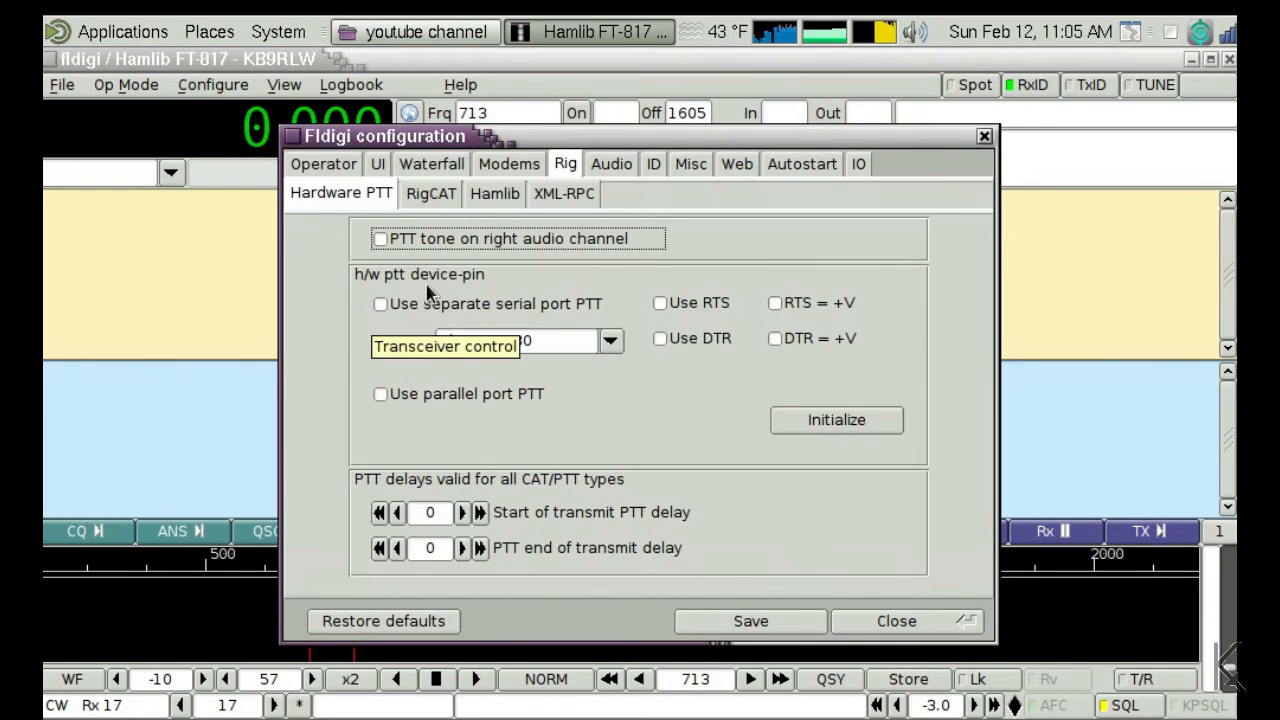
pyautogui.moveTo(464, 288)
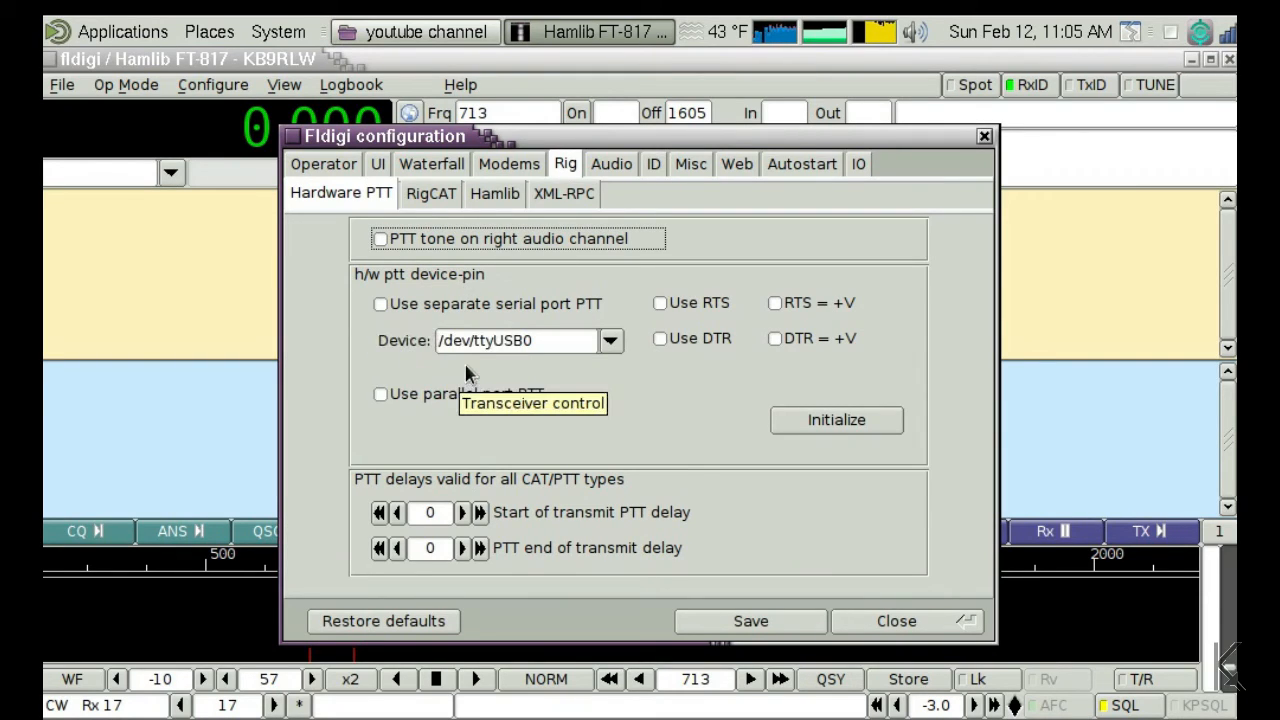
pyautogui.moveTo(444, 358)
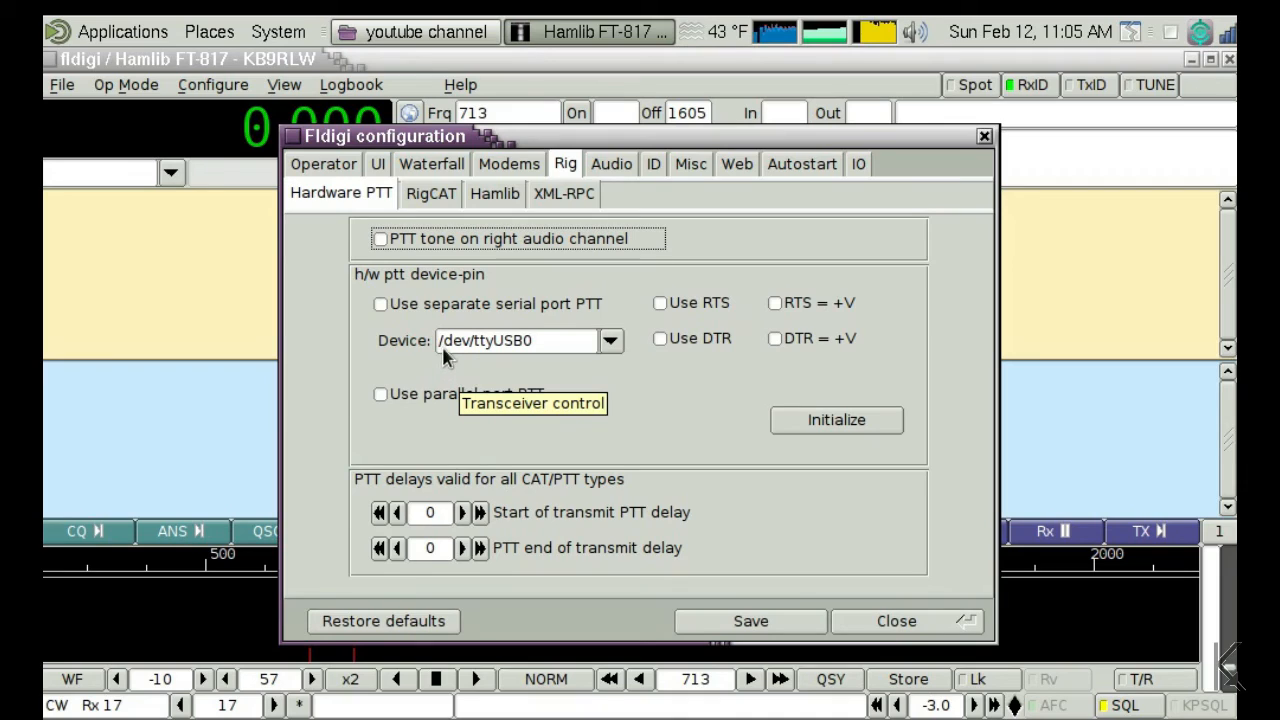
pyautogui.moveTo(490, 356)
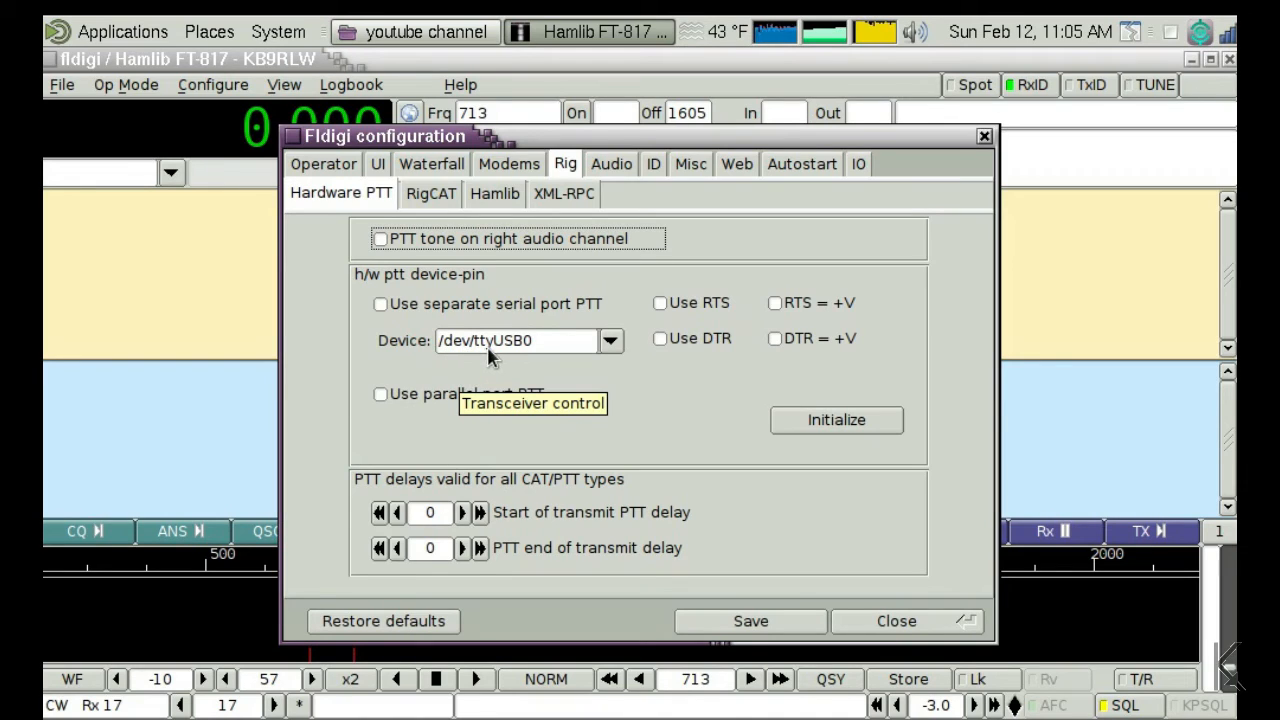
pyautogui.moveTo(530, 356)
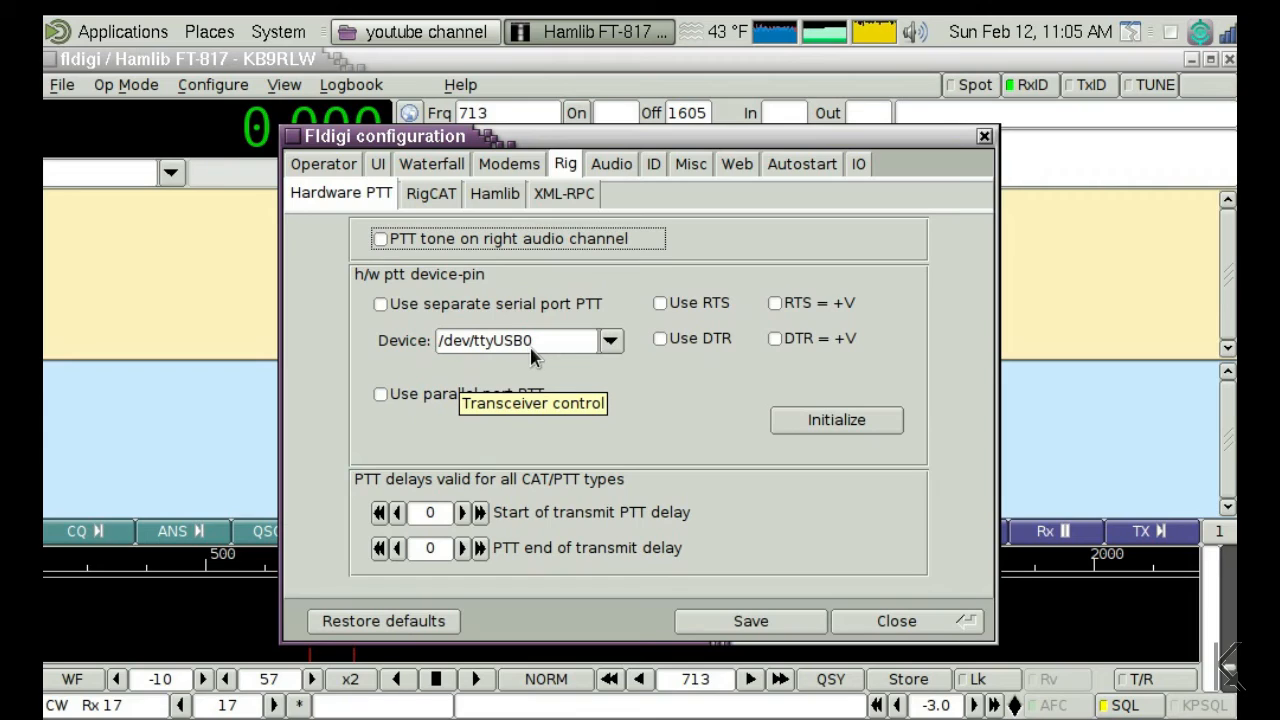
pyautogui.moveTo(544, 356)
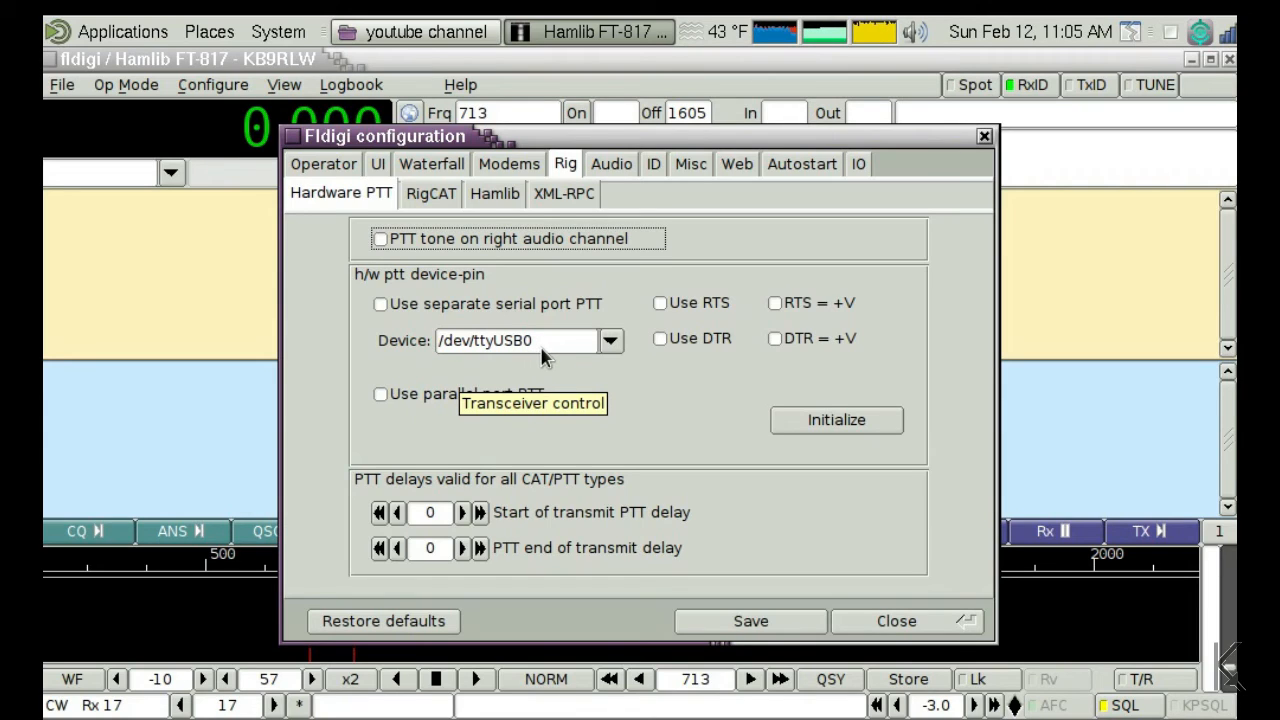
pyautogui.moveTo(562, 364)
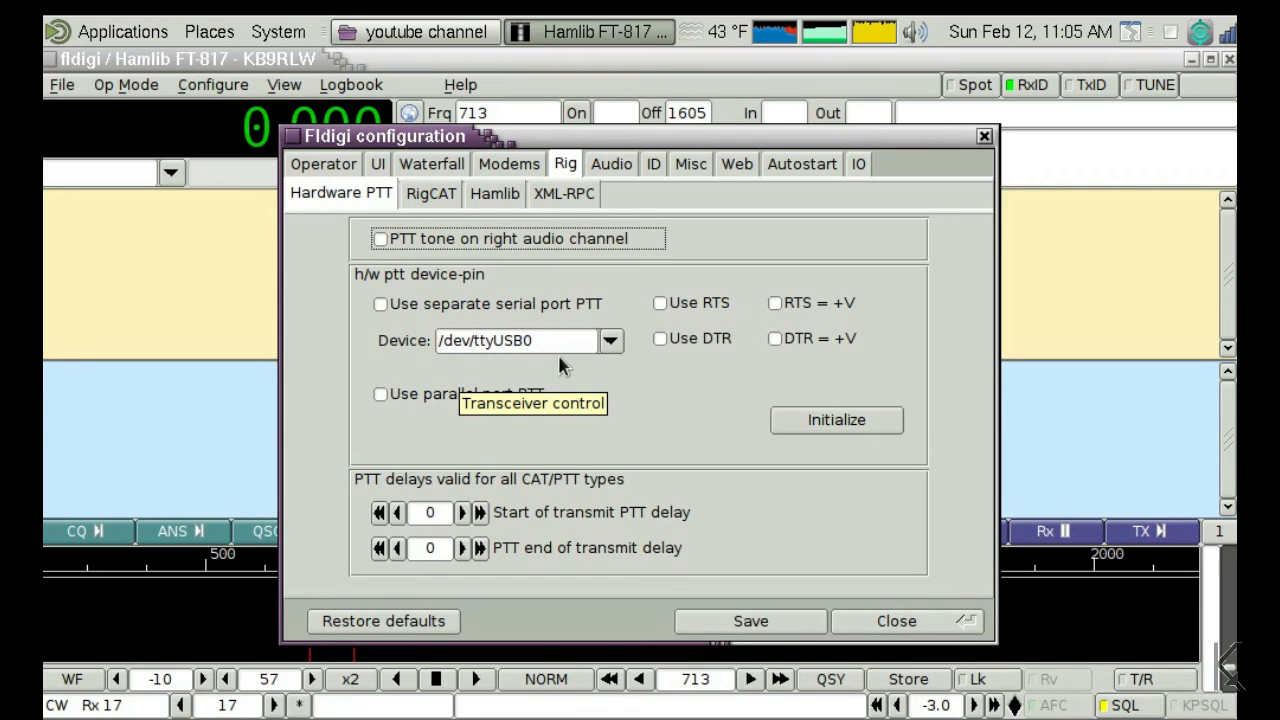
pyautogui.moveTo(620, 380)
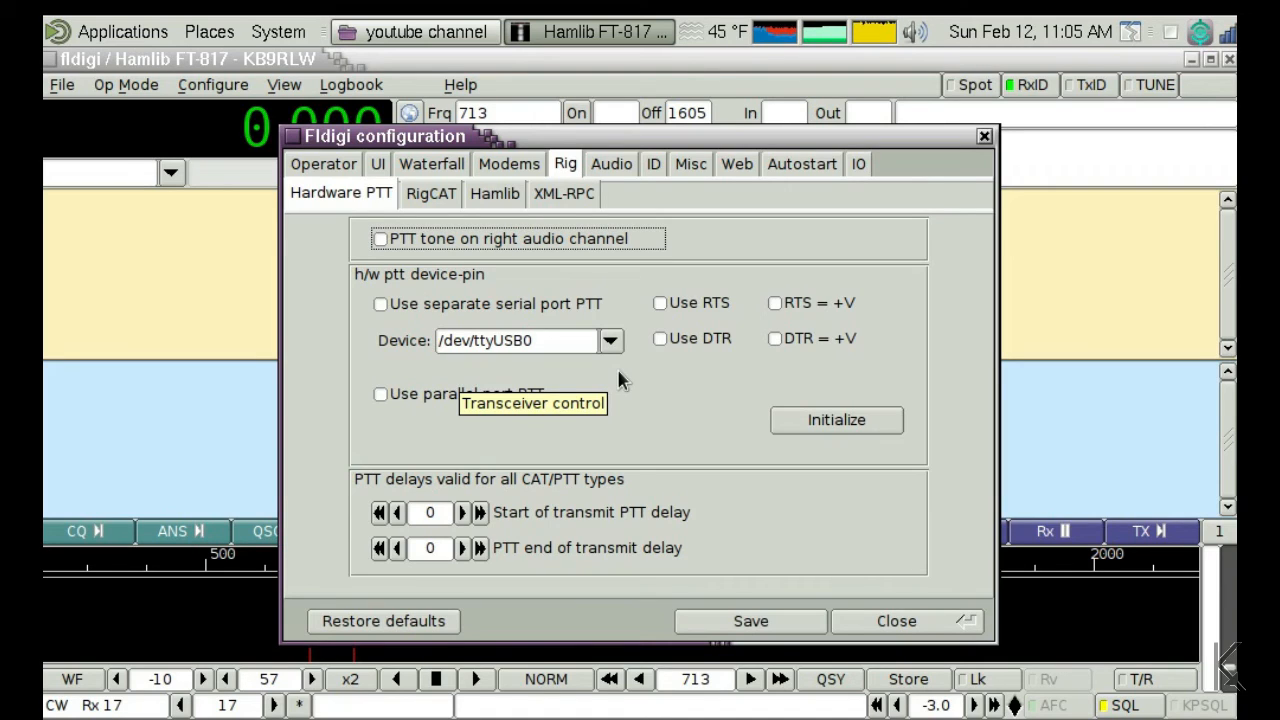
pyautogui.moveTo(836, 364)
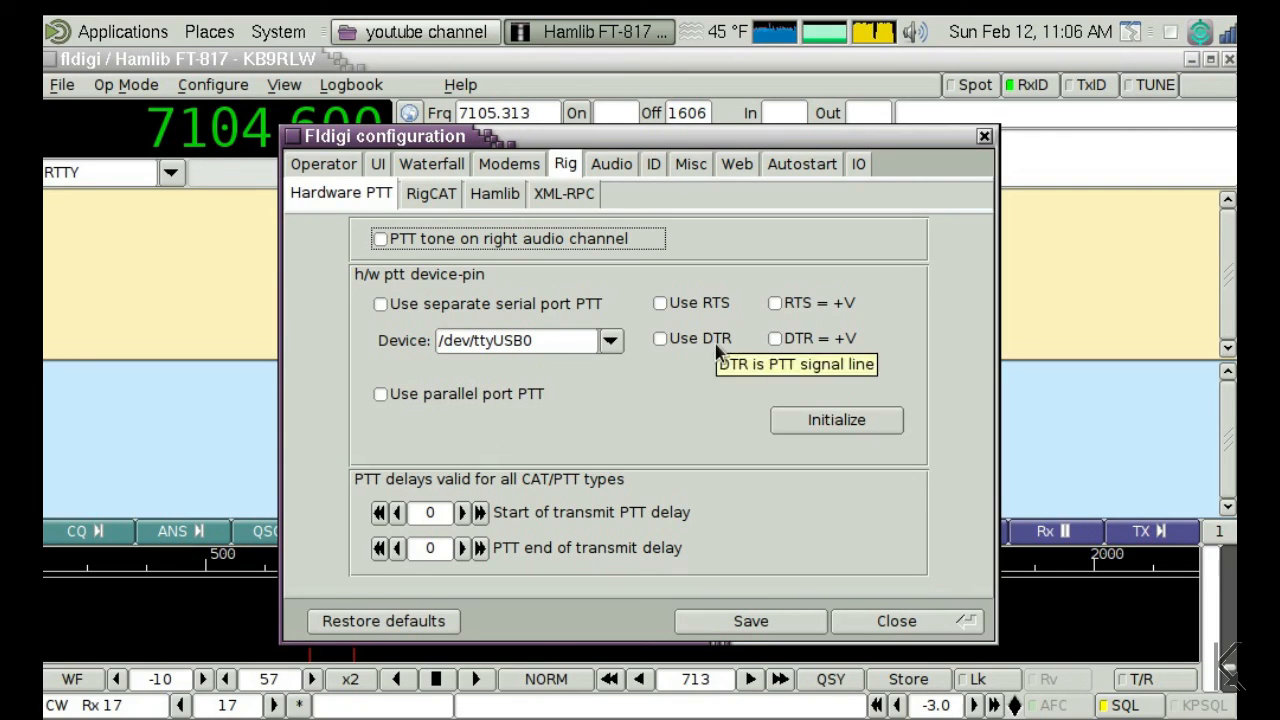
pyautogui.moveTo(710, 378)
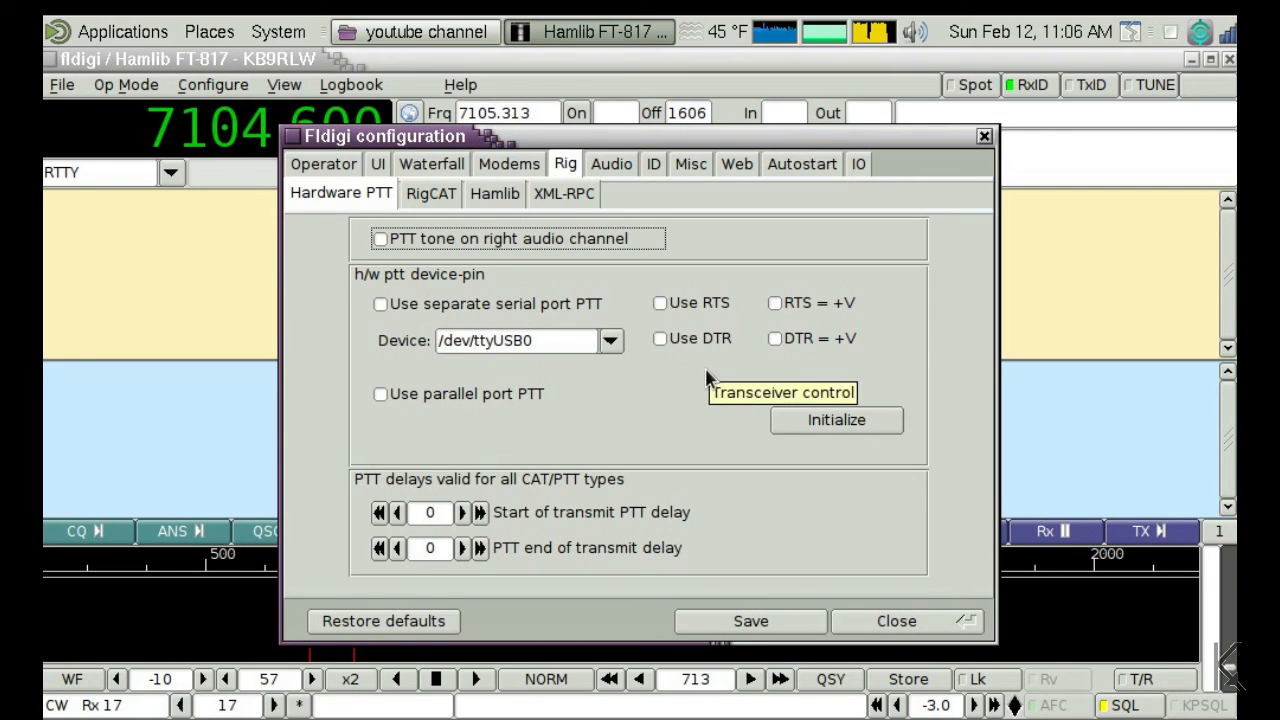
pyautogui.moveTo(708, 410)
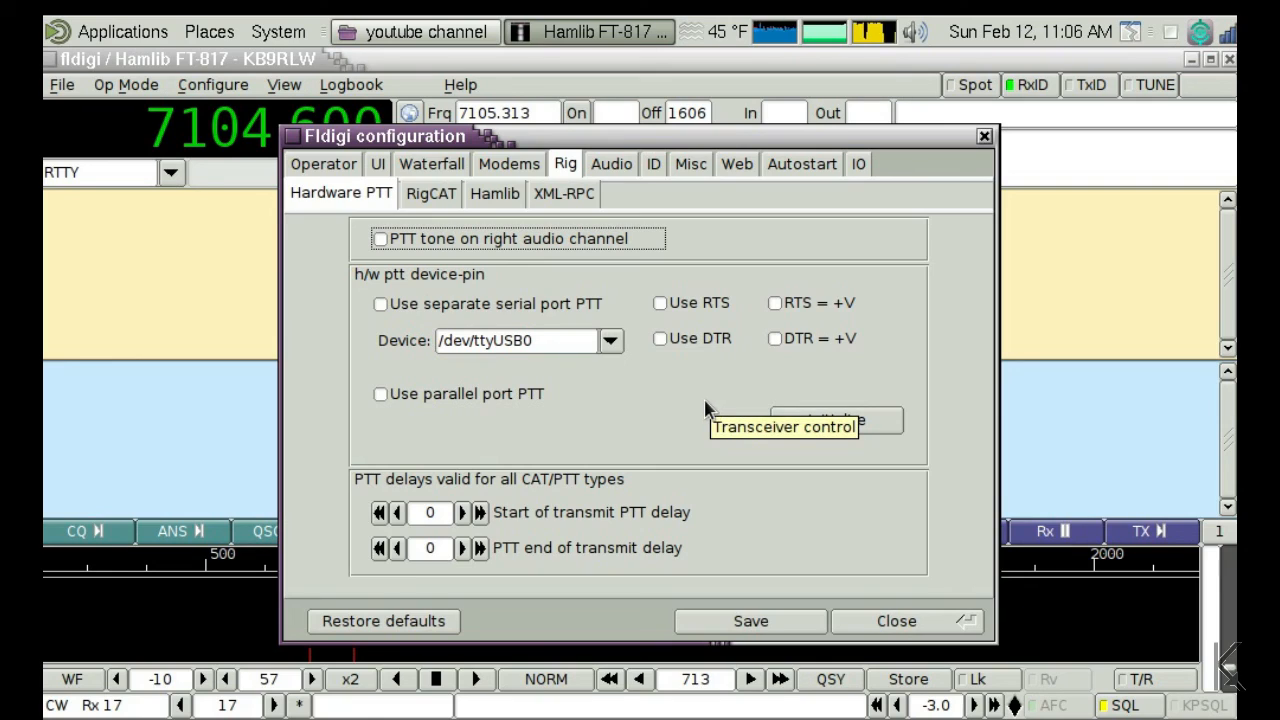
pyautogui.moveTo(690, 400)
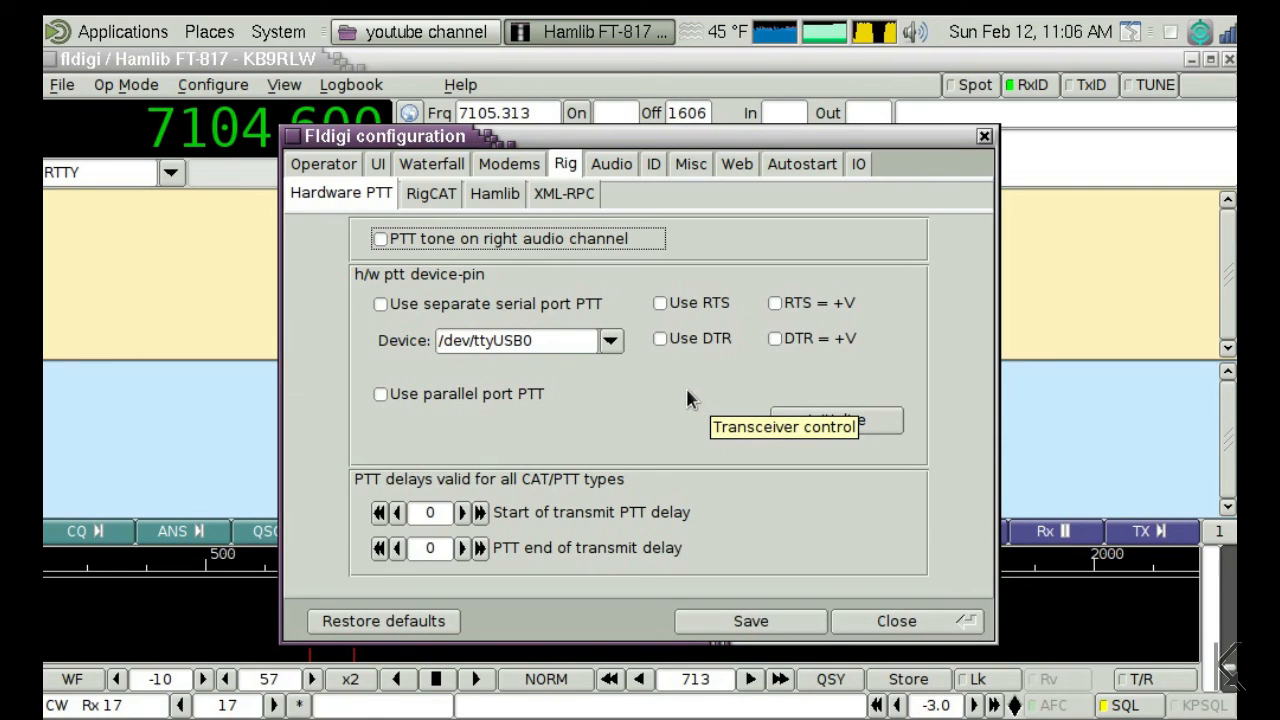
pyautogui.moveTo(500, 378)
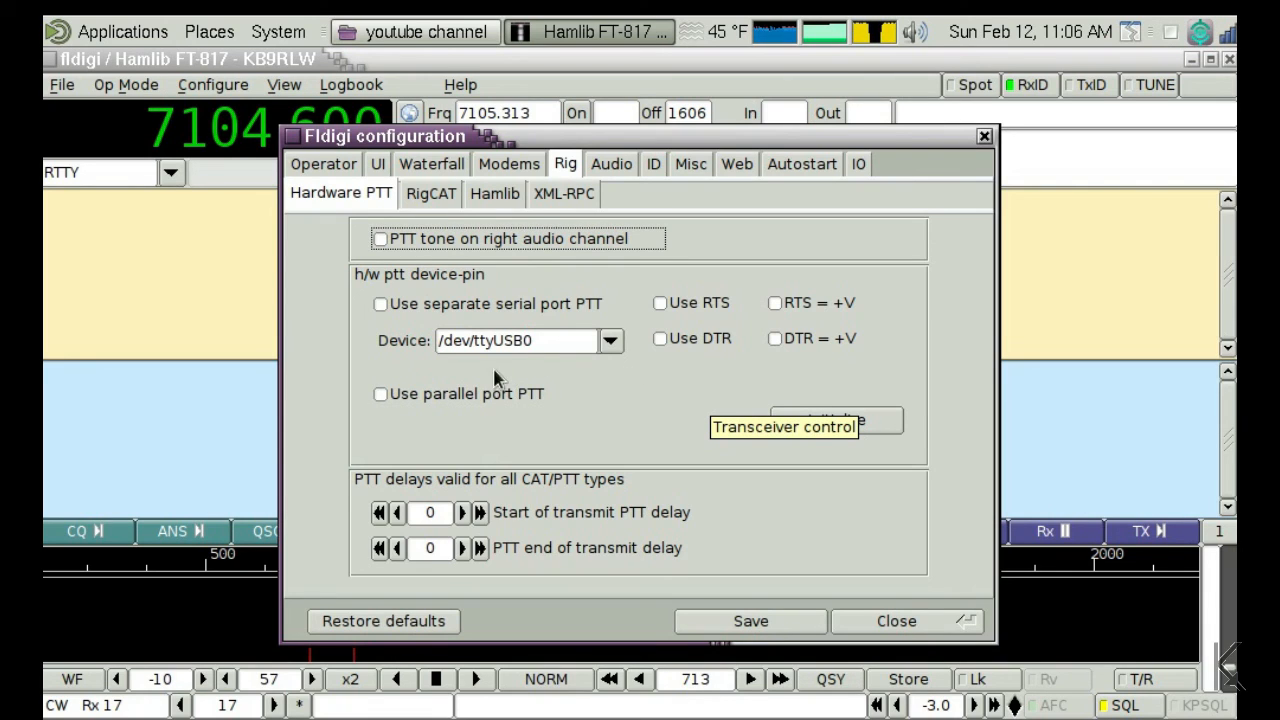
pyautogui.moveTo(704, 428)
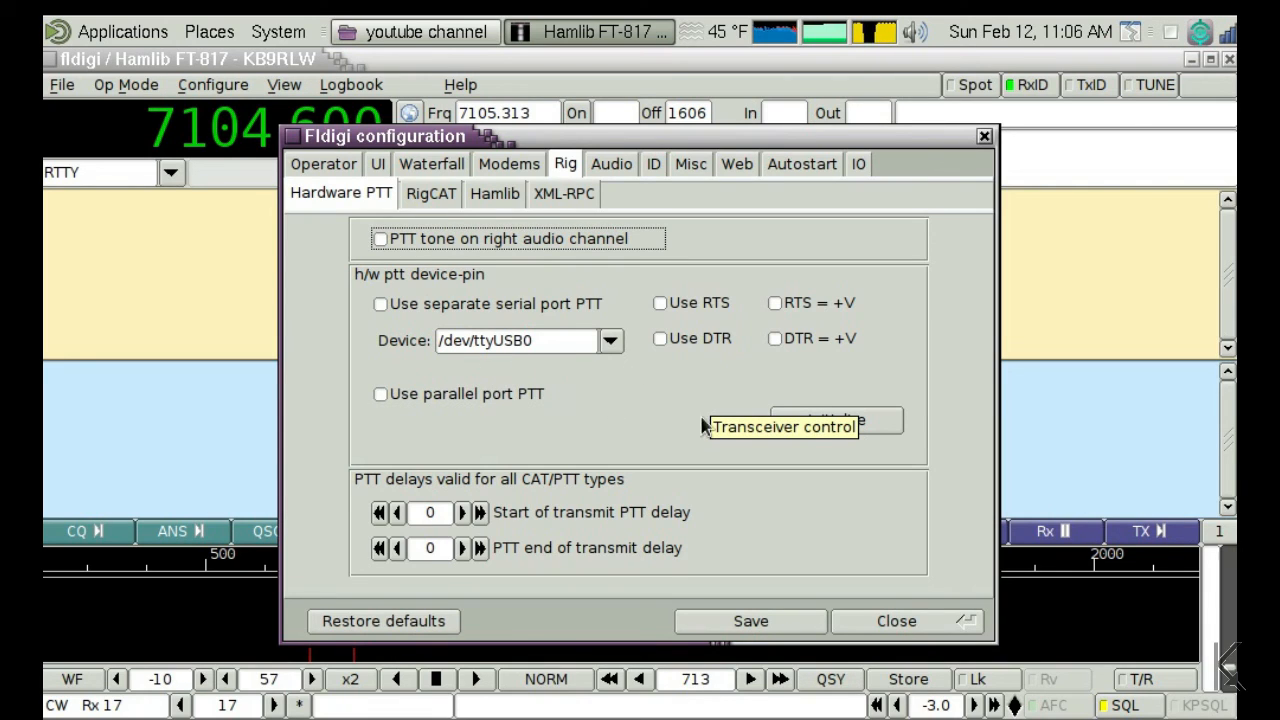
pyautogui.moveTo(870, 524)
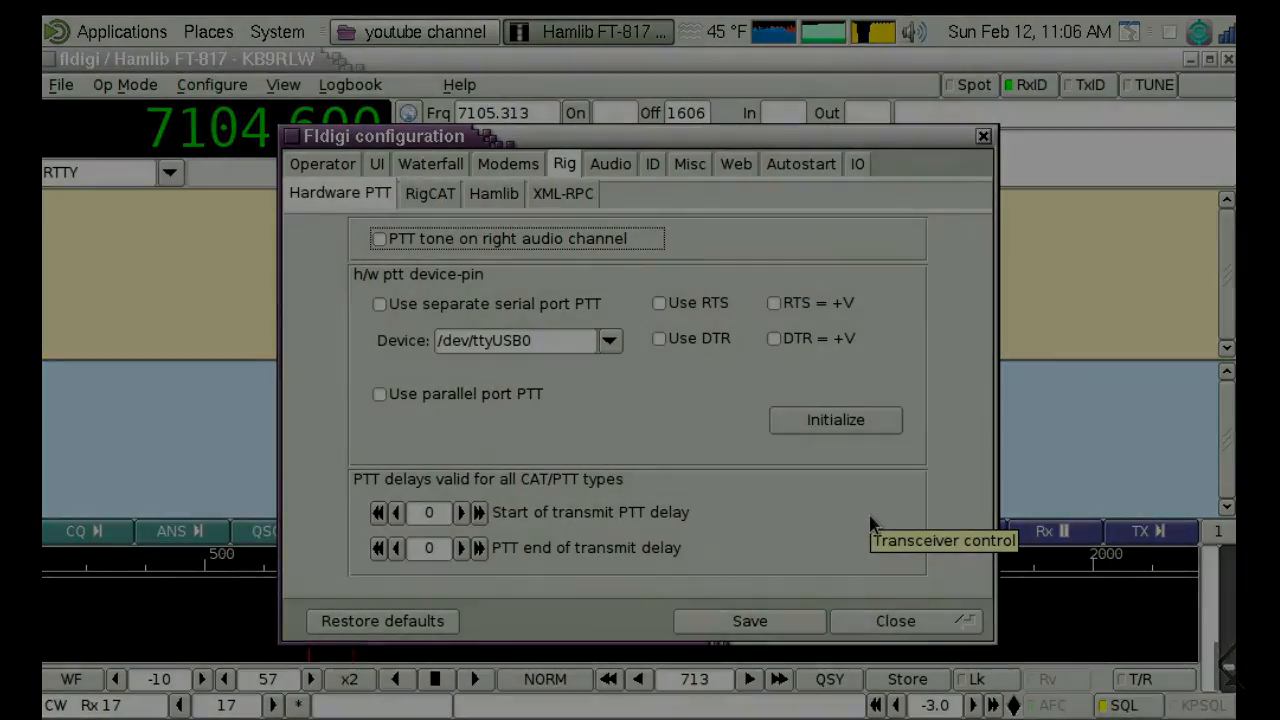